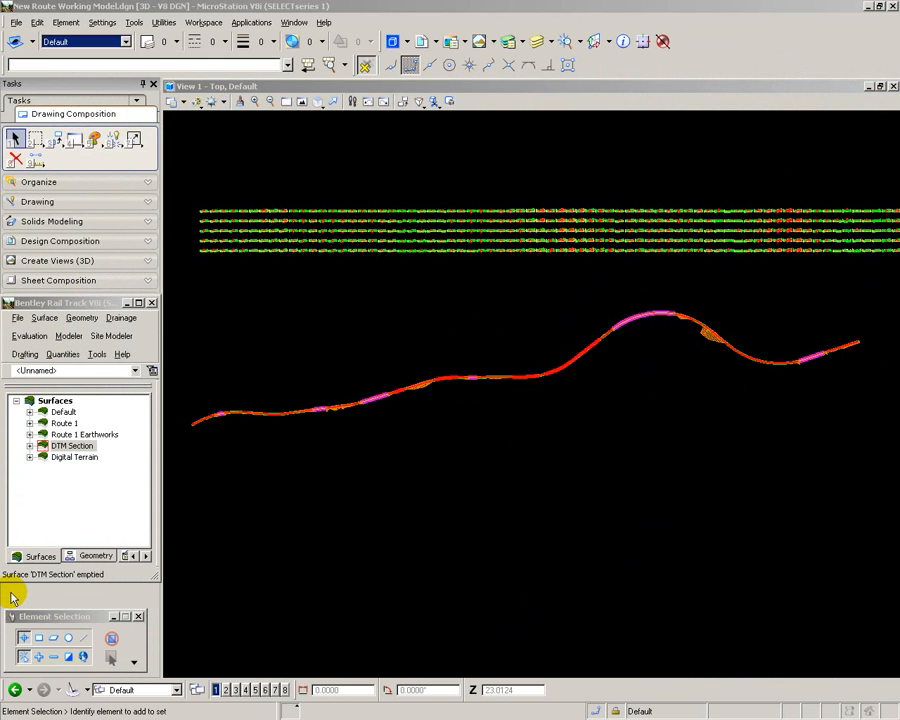
Apply Cross Section to Surface with target surface and style DTM Section, point type Breakline.
click(44, 318)
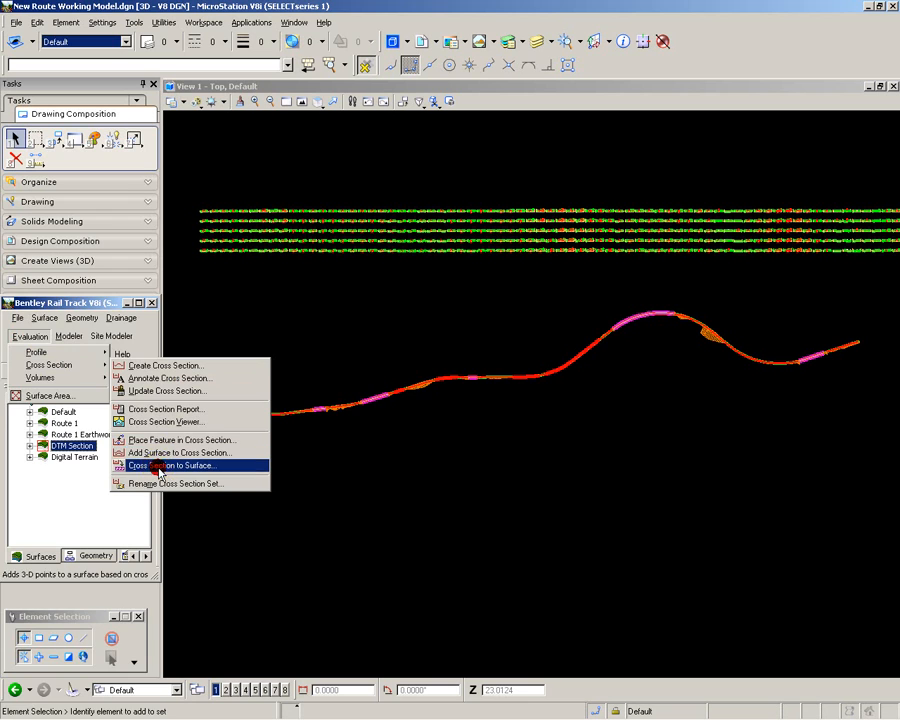
click(176, 464)
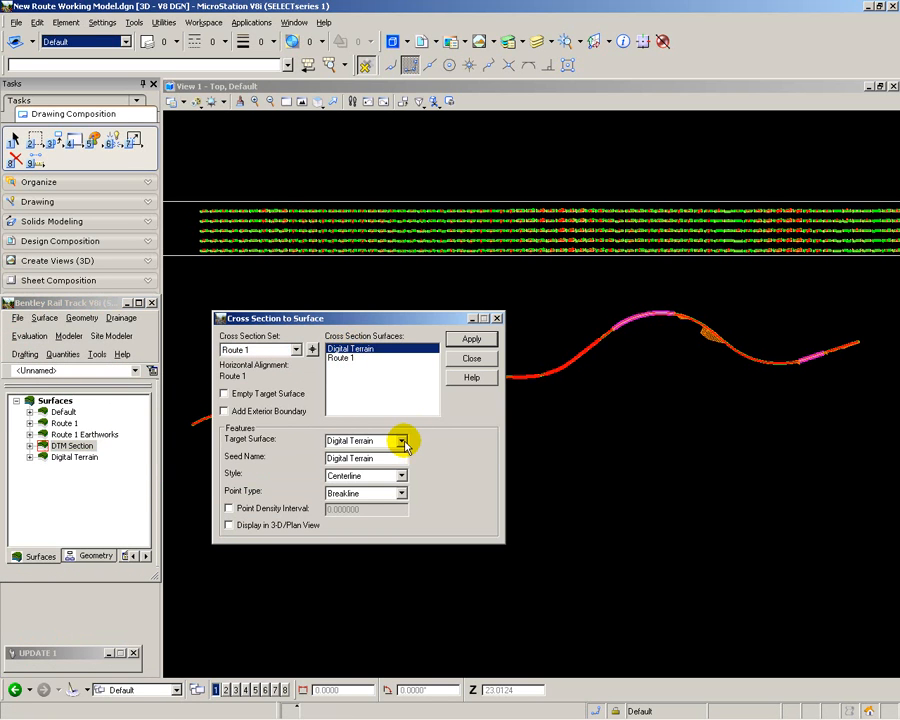
click(404, 440)
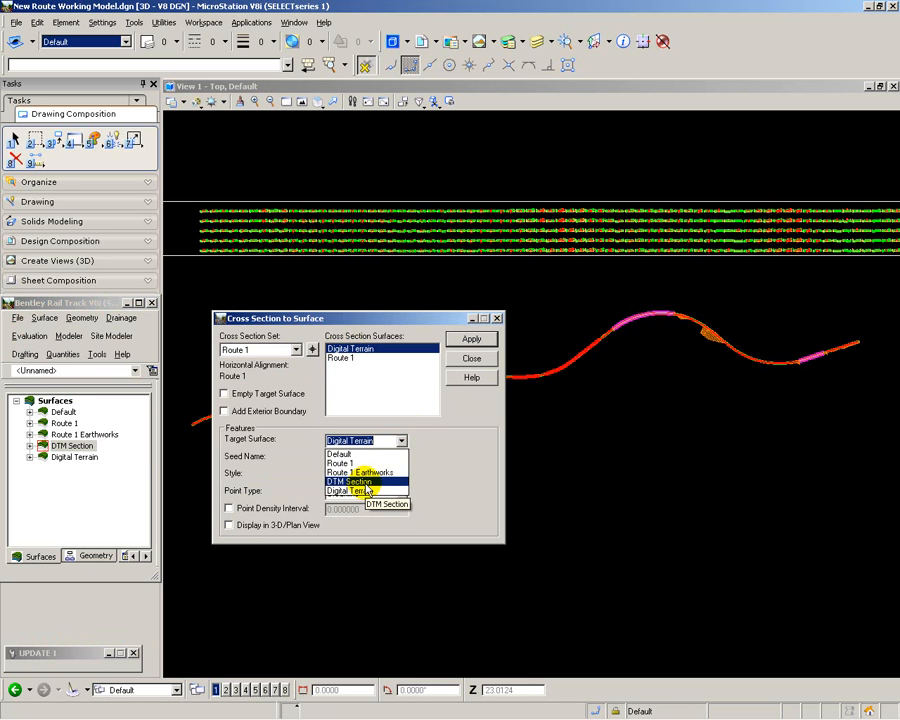
click(400, 476)
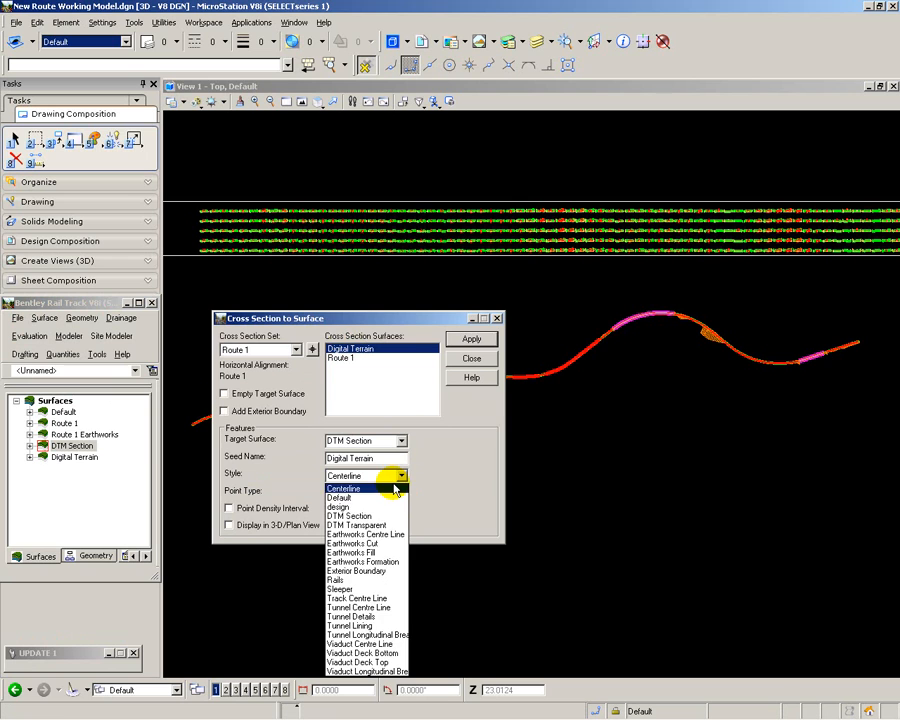
click(356, 516)
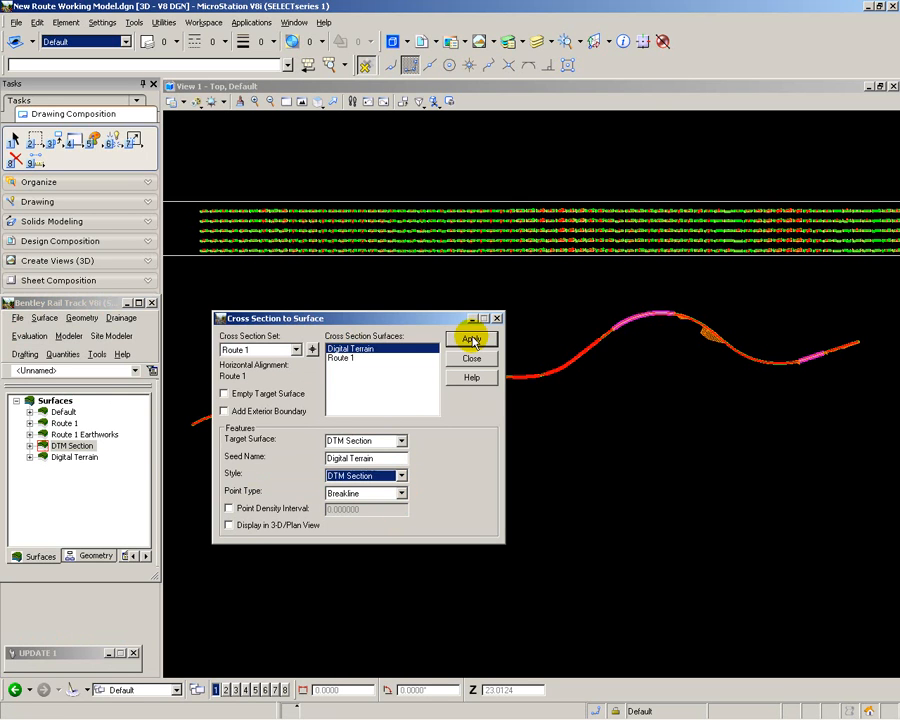
click(472, 340)
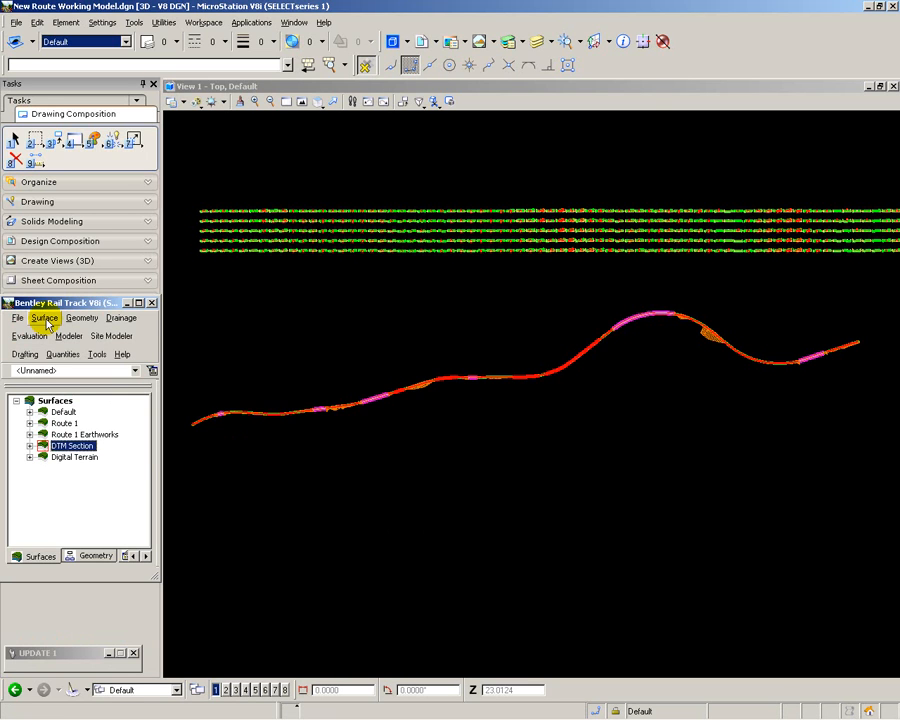
Display the surface features in the view via Surface > View Surface > Features.
click(44, 318)
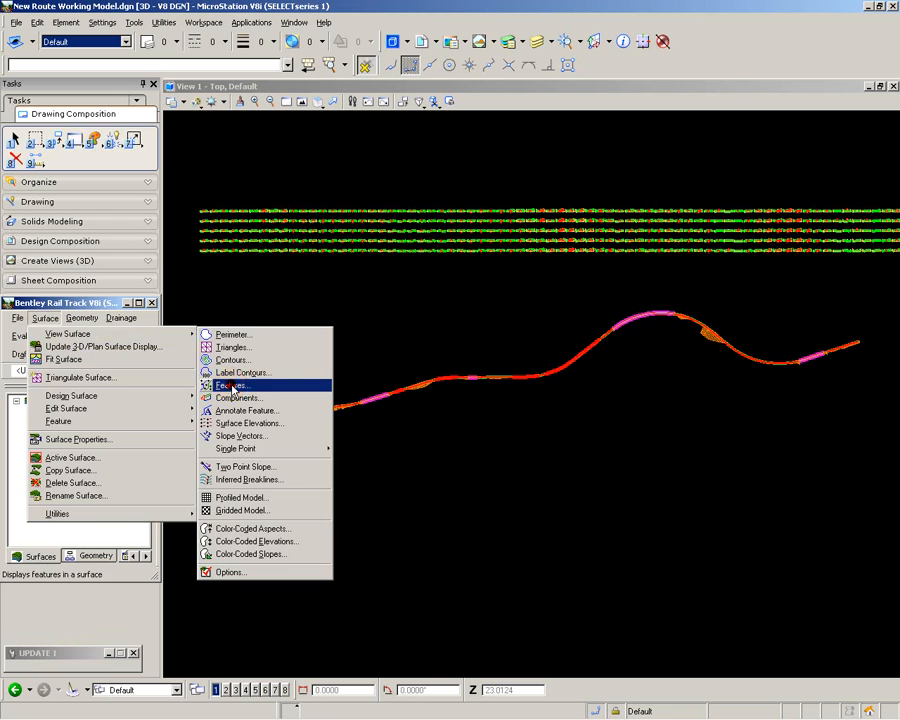
click(232, 384)
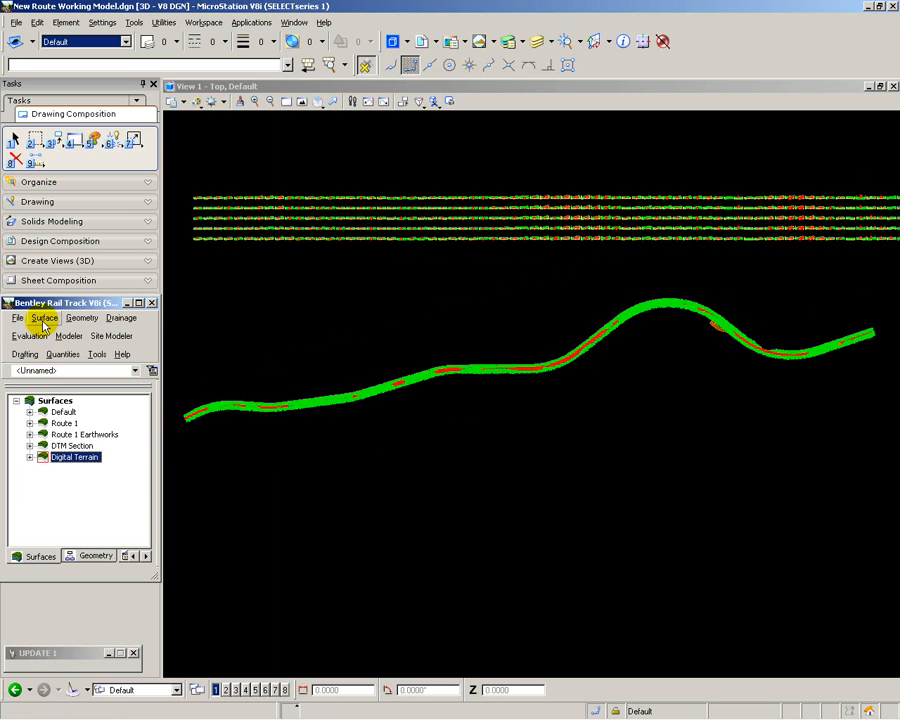
Draw the Digital Terrain triangles in green along the route and close the settings.
click(44, 318)
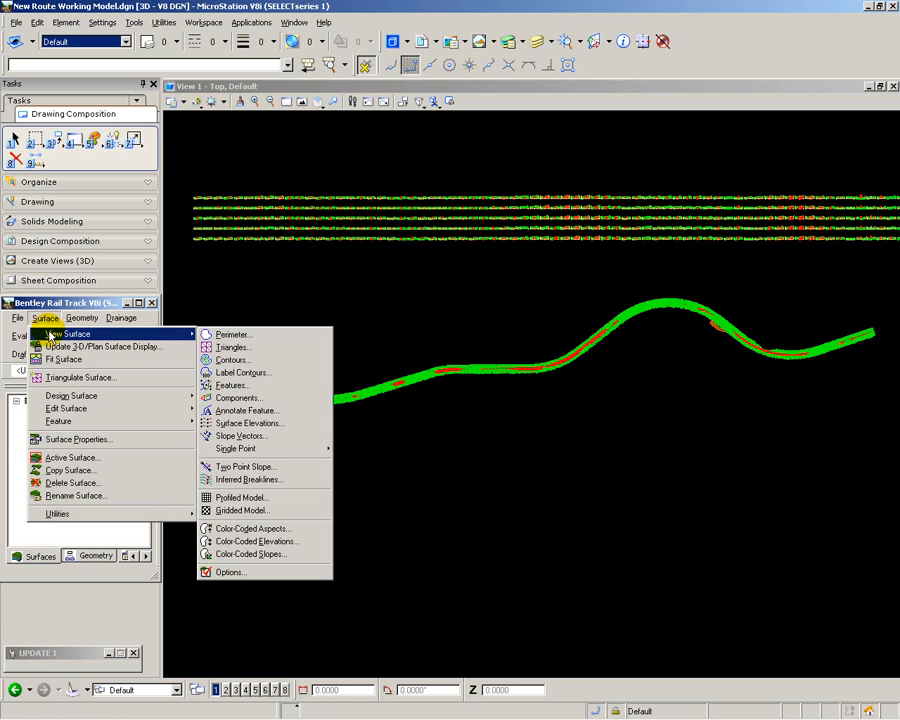
click(232, 348)
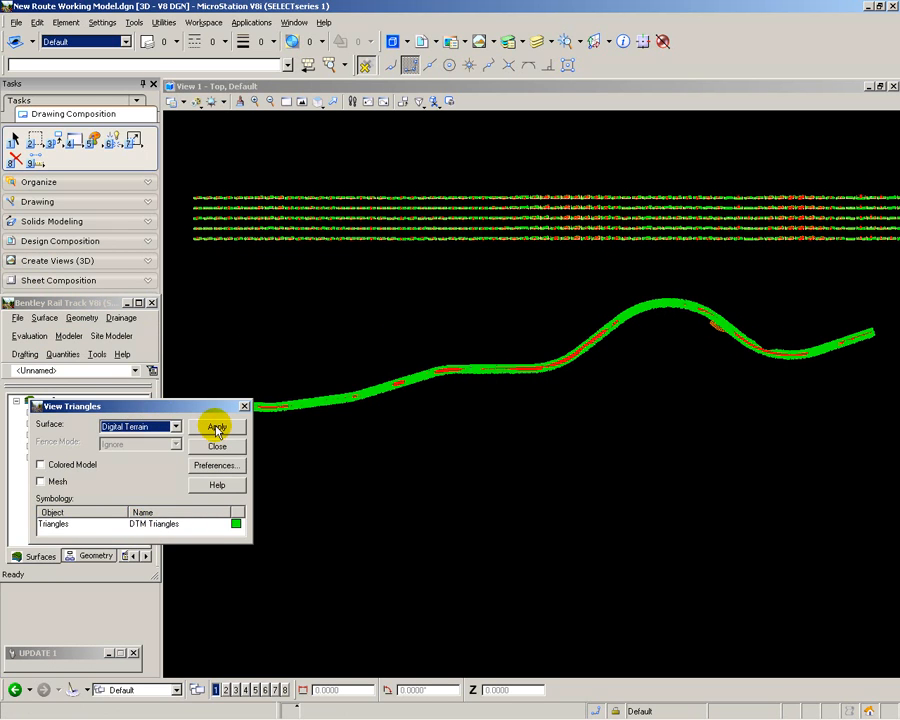
click(216, 424)
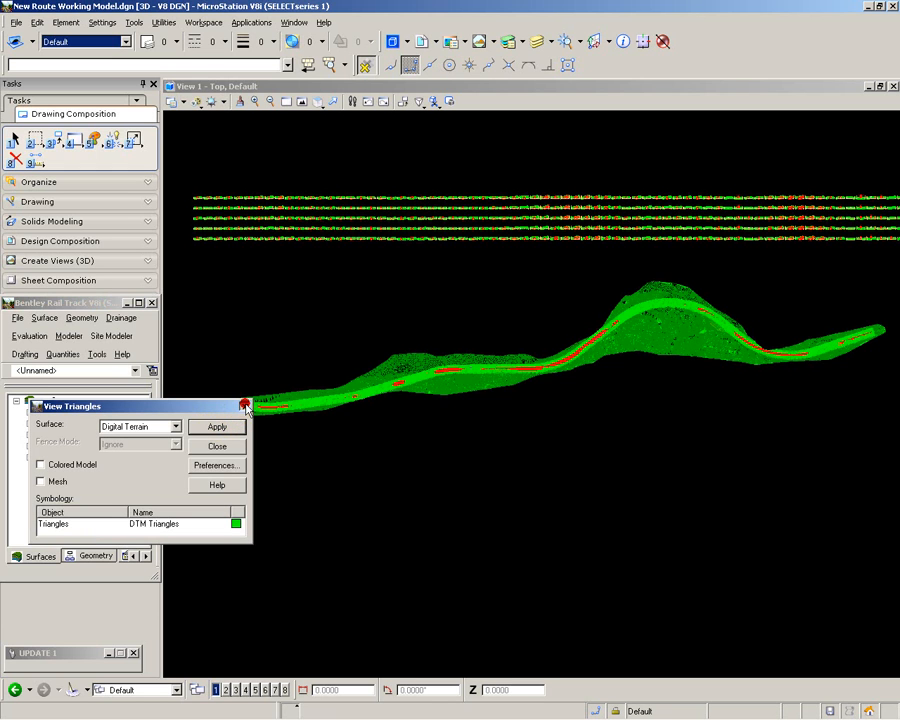
click(244, 404)
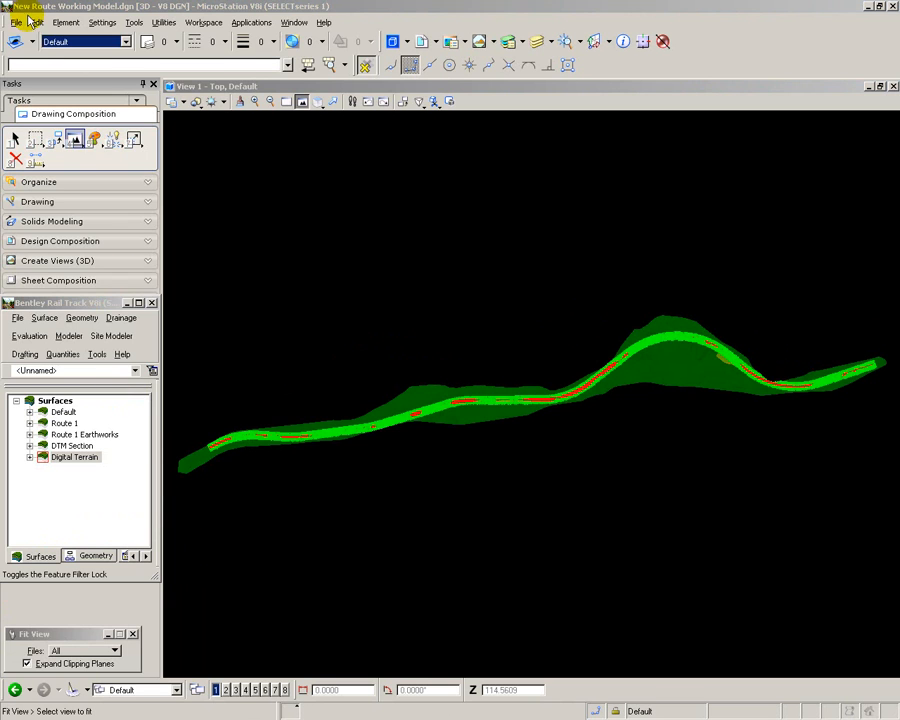
Publish the i-model as a package with an expiry date, overwriting the existing file.
click(16, 22)
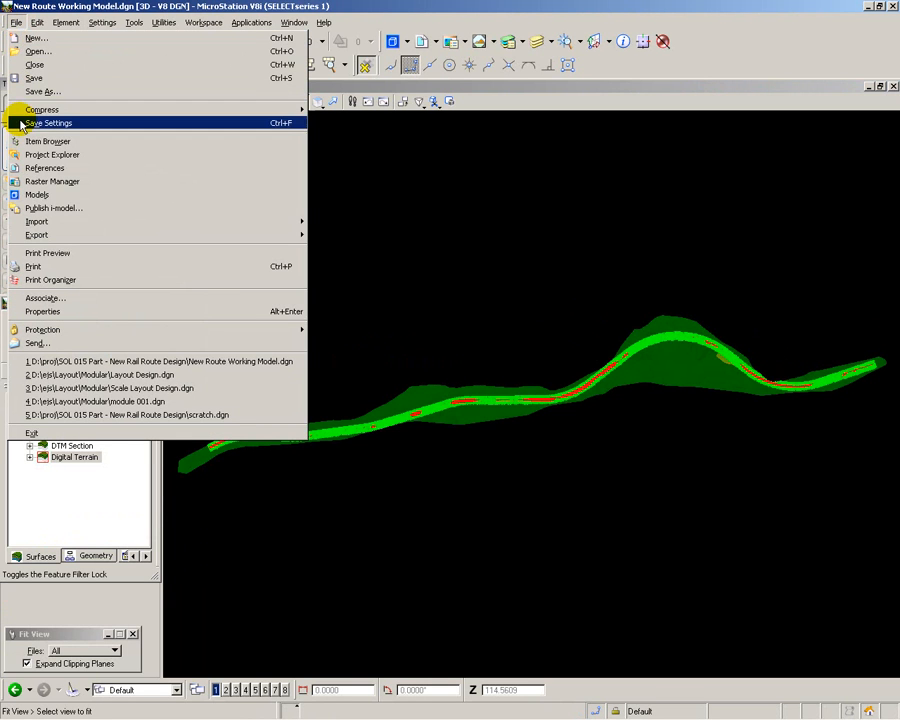
click(52, 206)
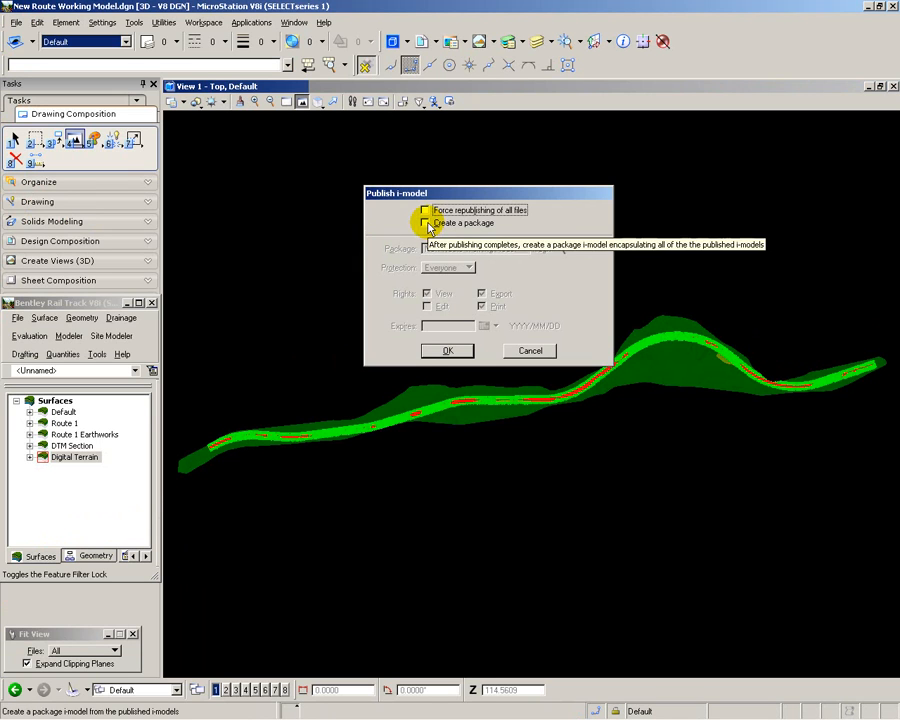
click(424, 222)
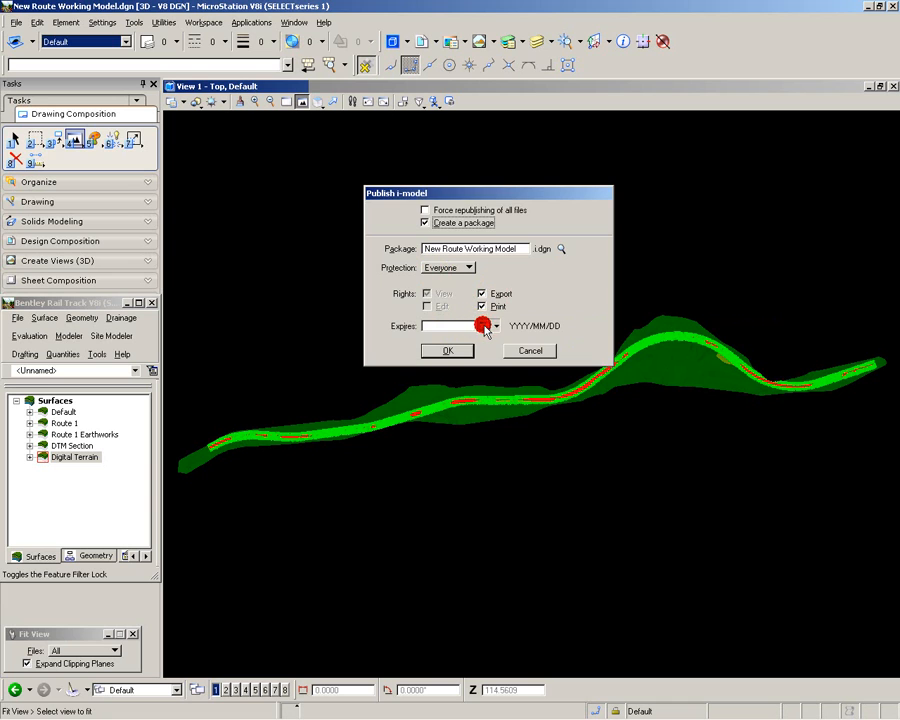
click(496, 326)
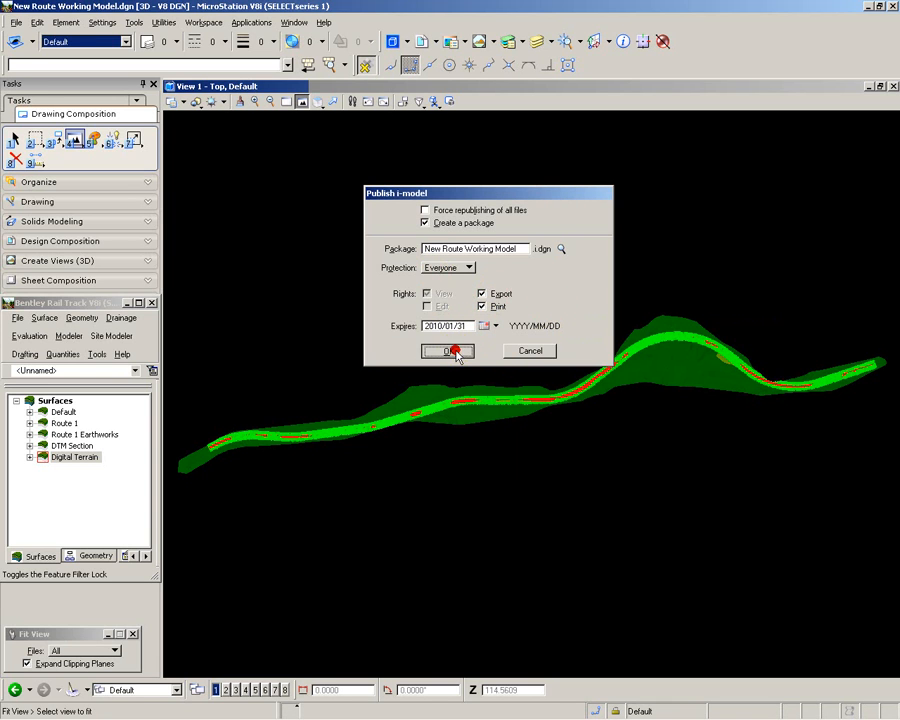
click(446, 352)
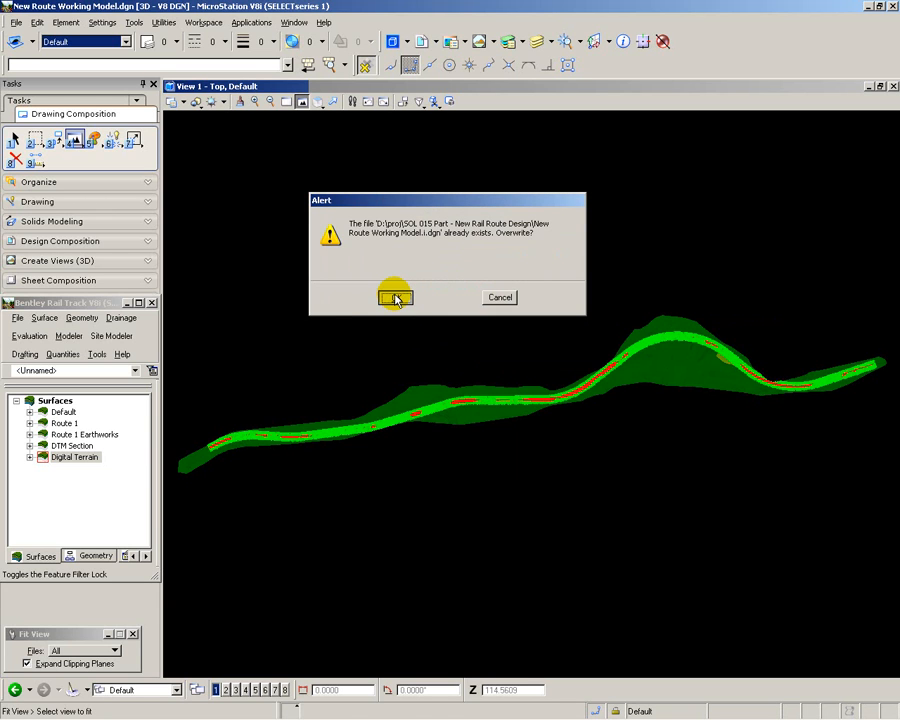
click(396, 296)
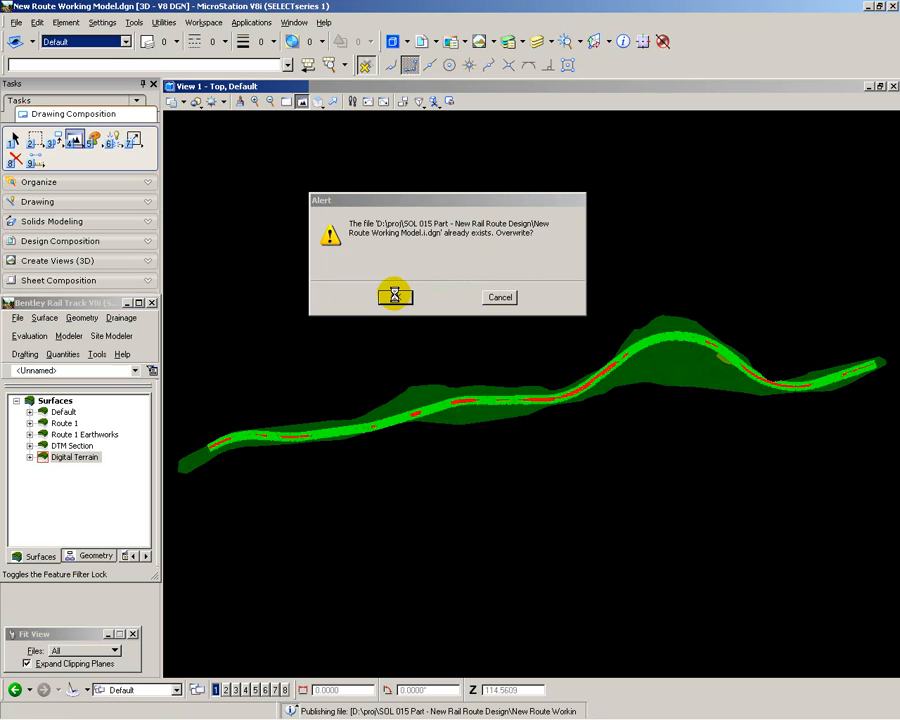
click(394, 294)
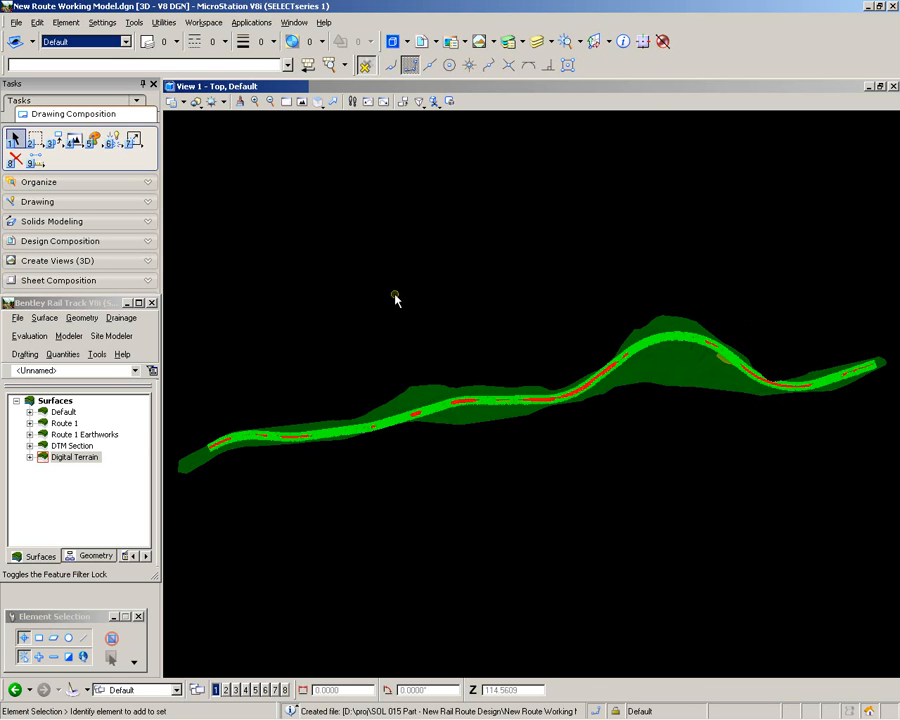
mouse_move(28, 598)
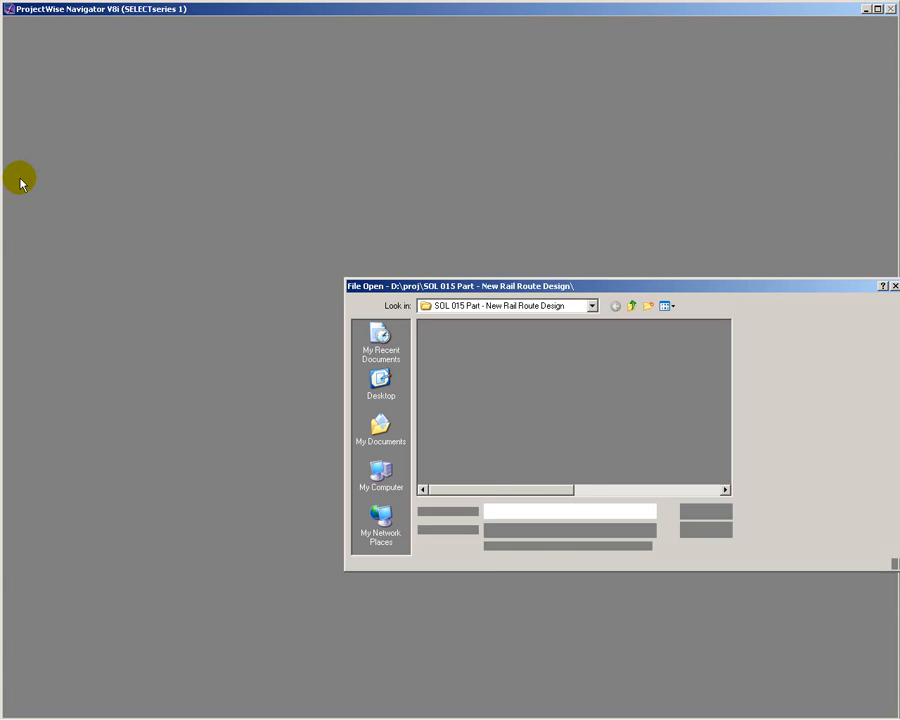
Open the New Route Working Model i-model from the File Open dialog.
click(490, 420)
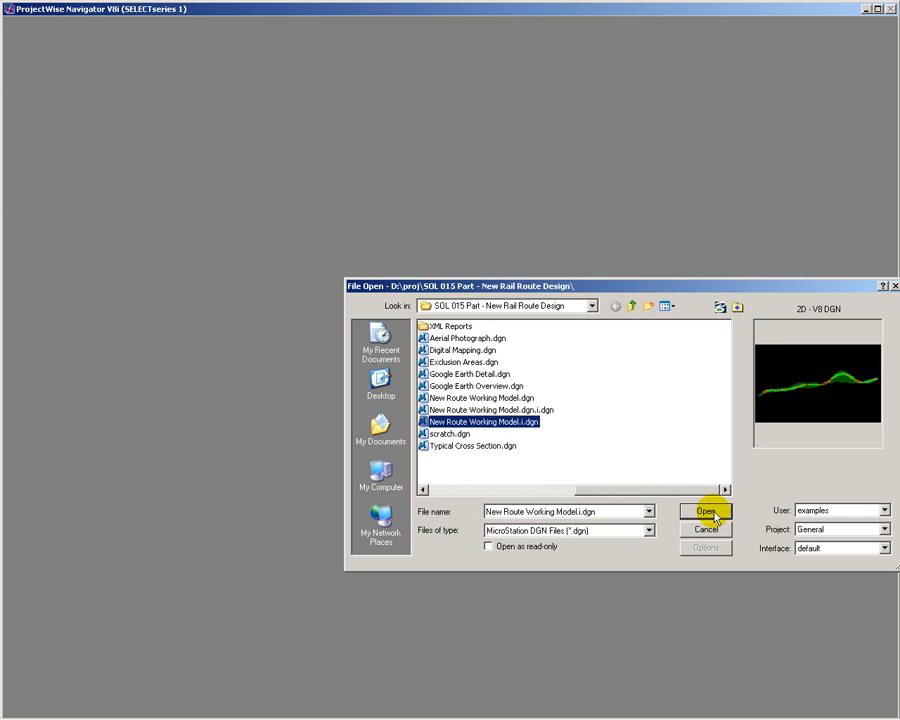
click(704, 512)
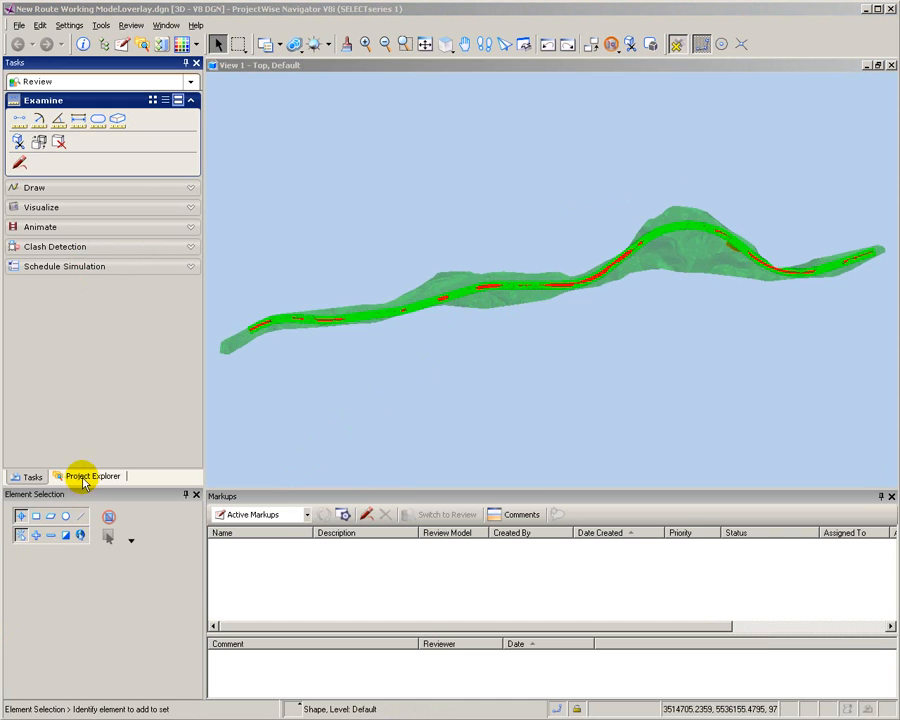
mouse_move(92, 476)
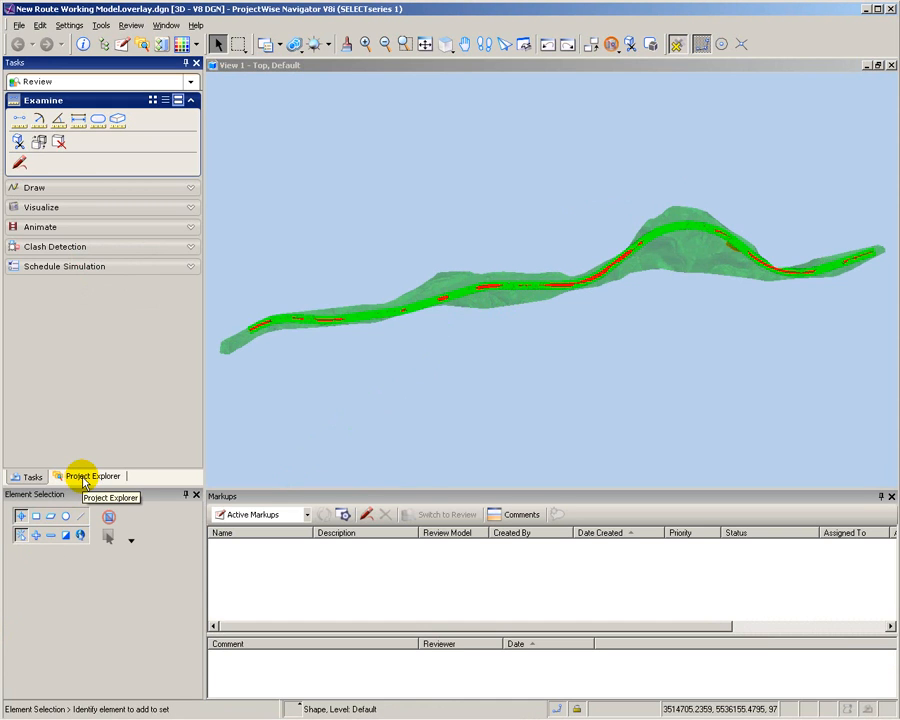
Turn off the DTM Triangles level in Project Explorer.
click(92, 476)
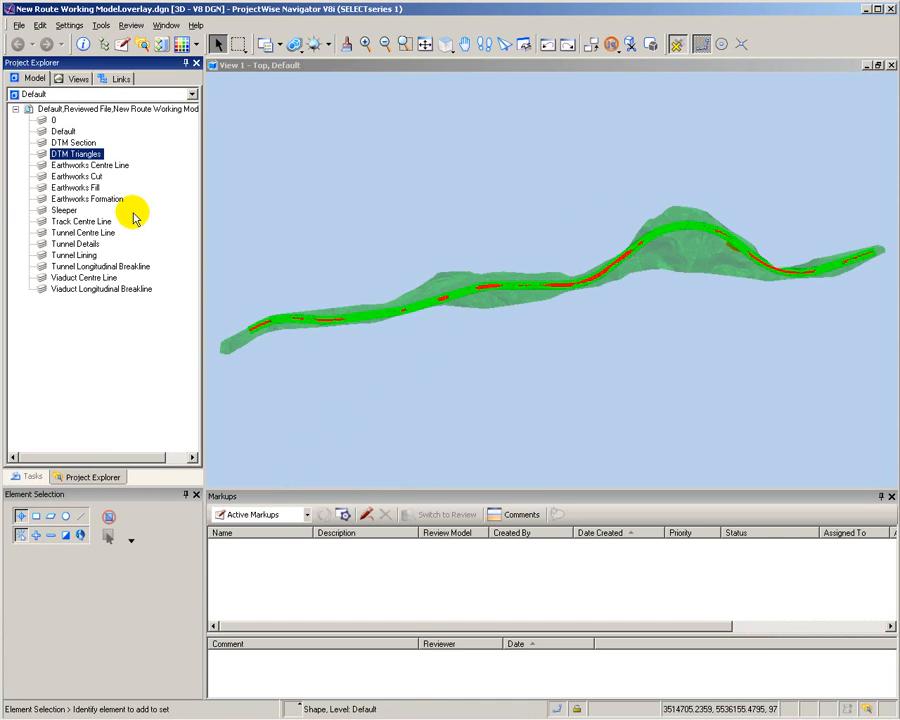
right_click(74, 154)
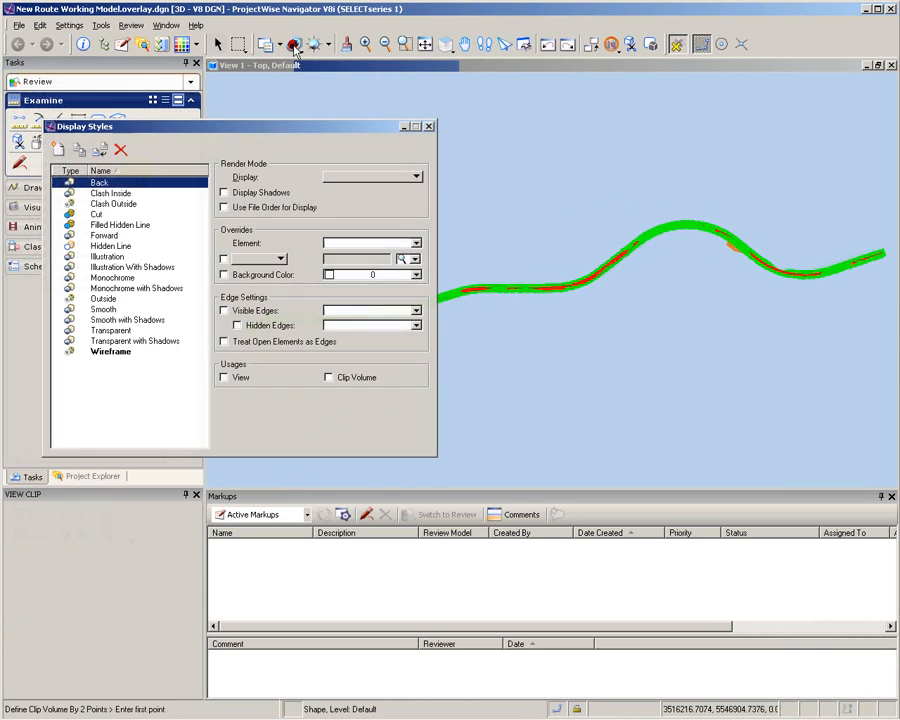
Create a new display style 'Smooth No Background' with its render mode set.
click(60, 148)
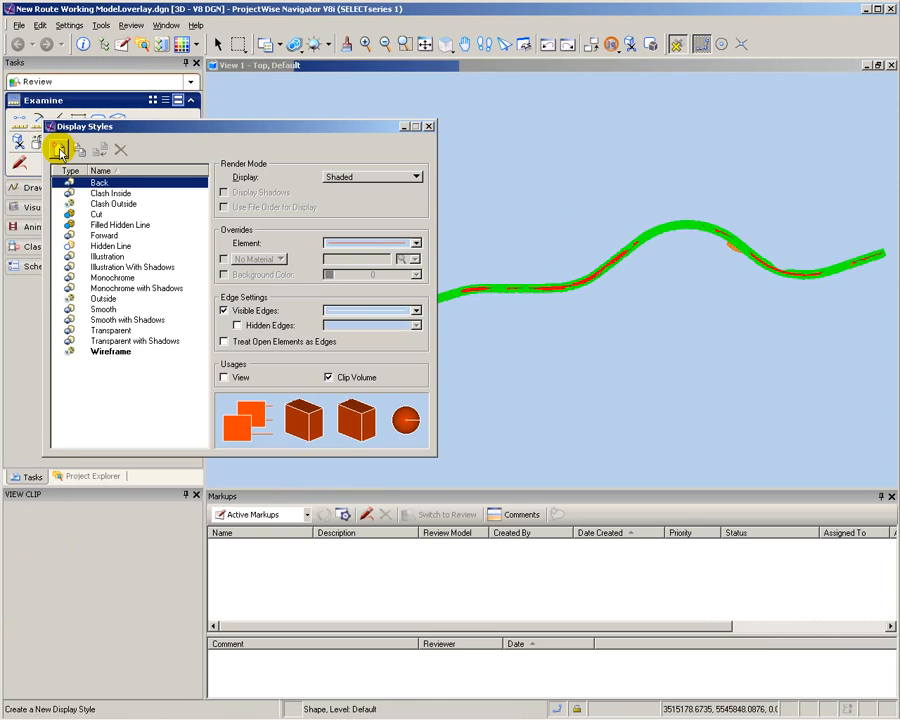
click(58, 148)
text(Smooth No Background)
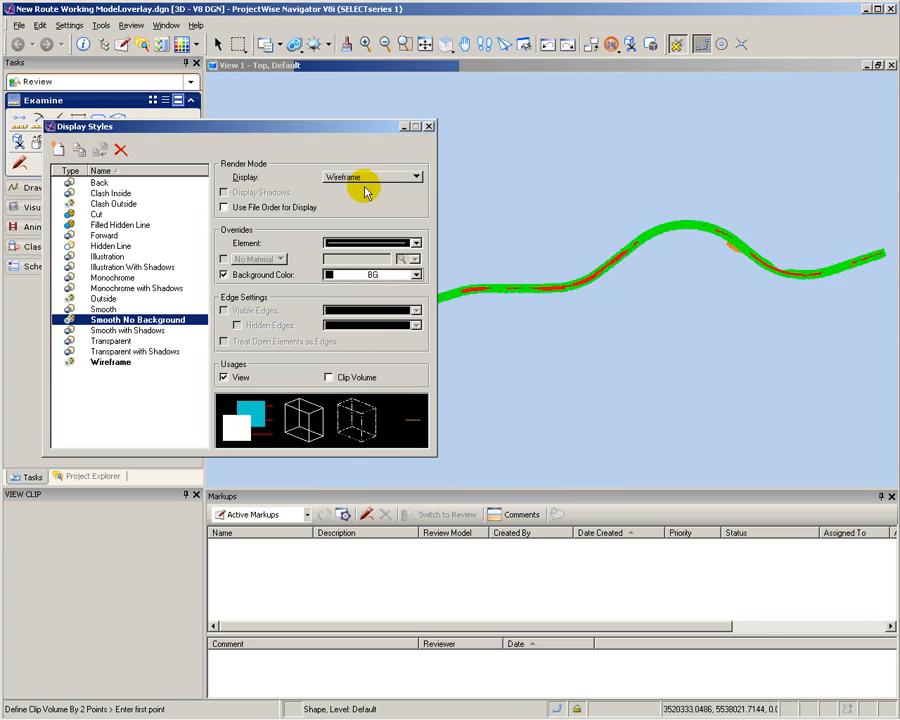
click(410, 176)
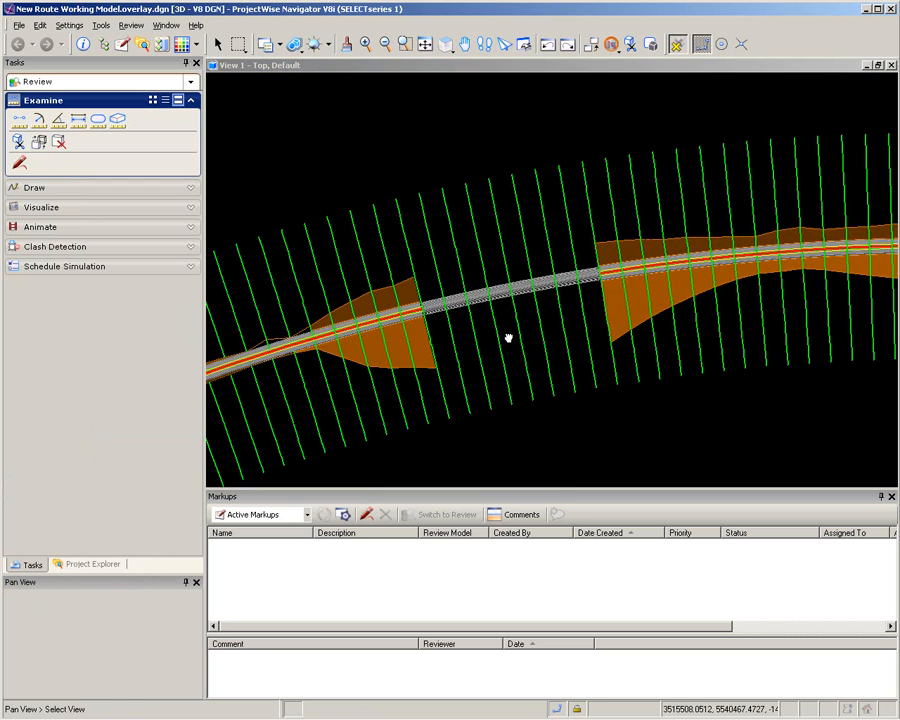
Define a clip volume by 2 points enclosing the route corridor.
click(630, 44)
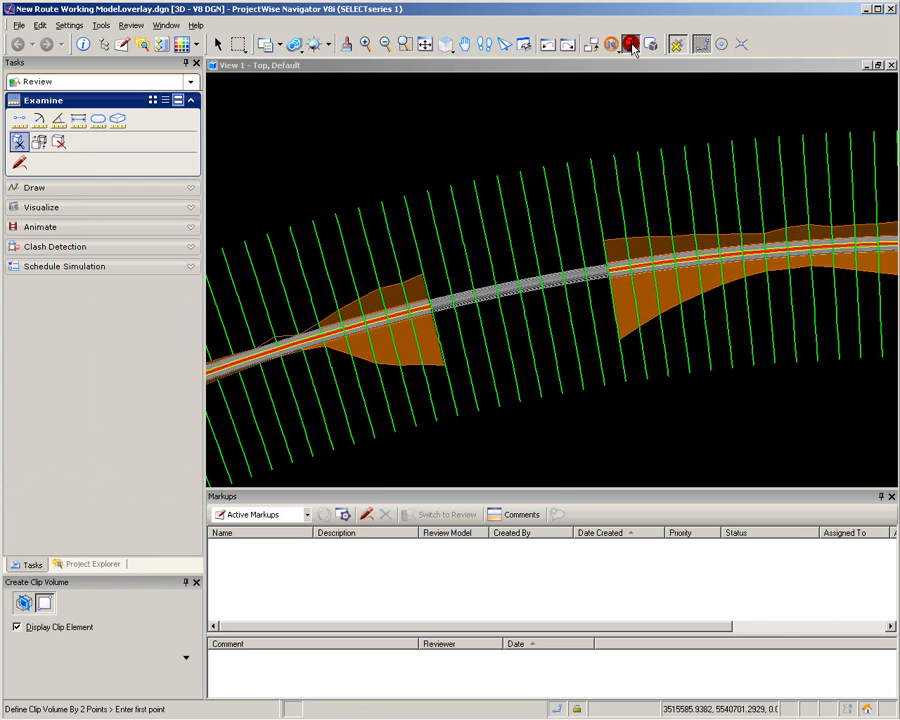
click(32, 604)
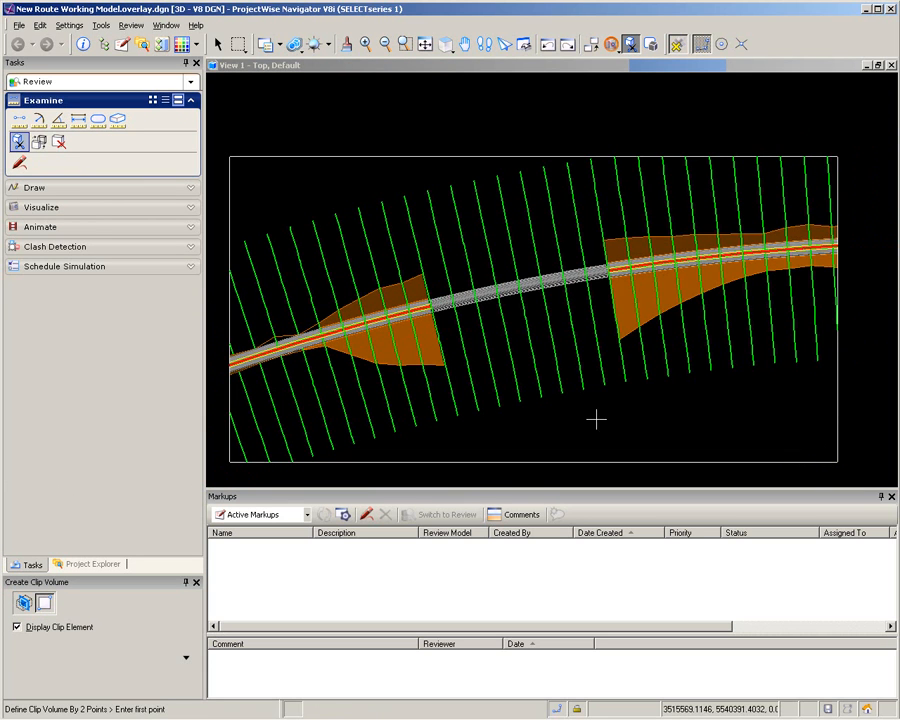
Orbit the clipped model dynamically to inspect the tunnel in 3D.
click(448, 44)
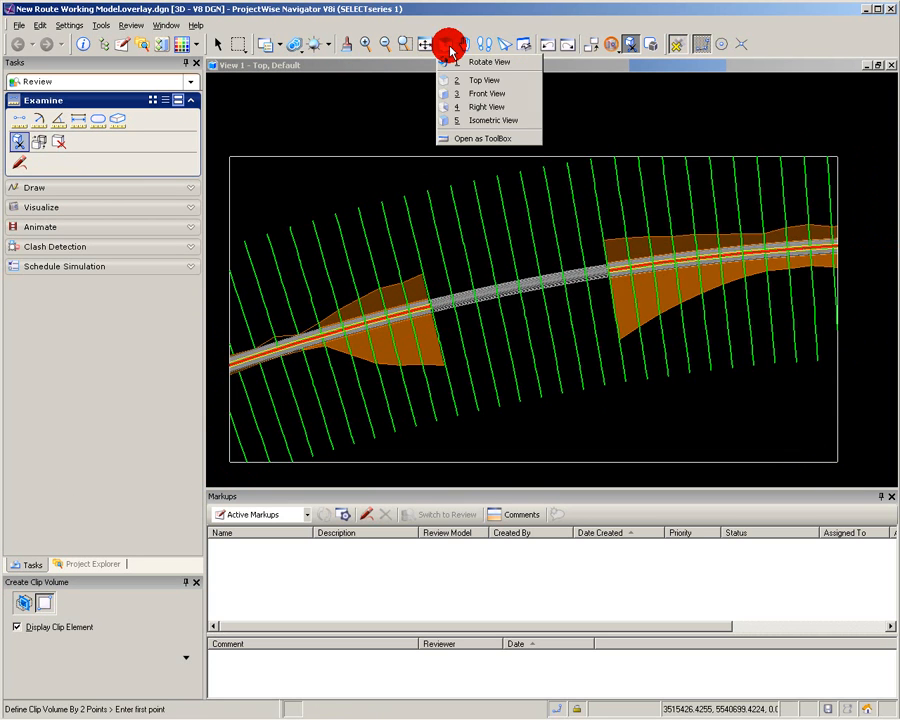
click(488, 62)
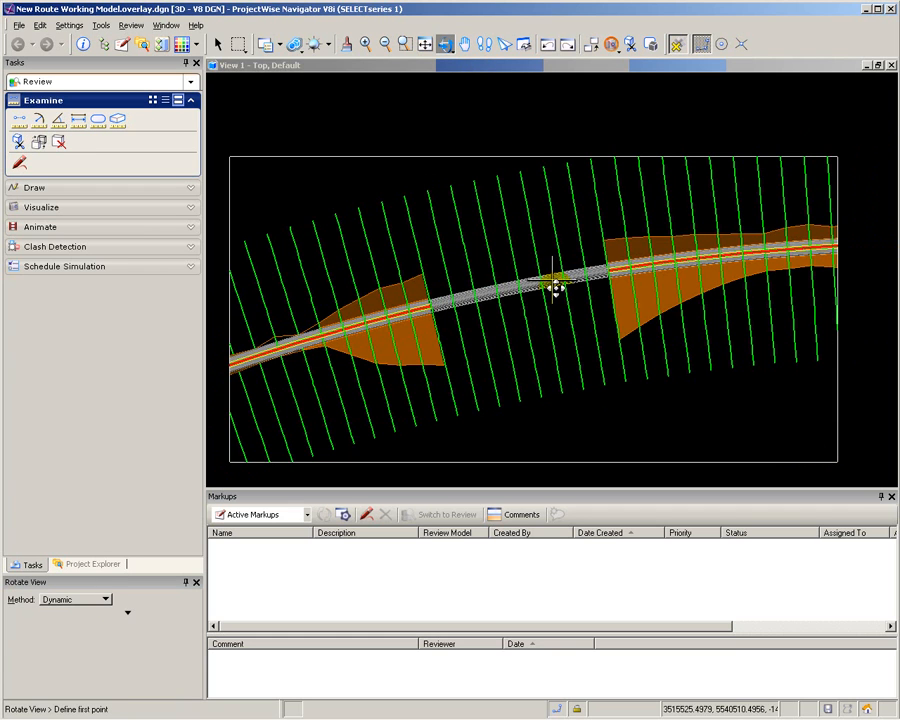
mouse_move(410, 380)
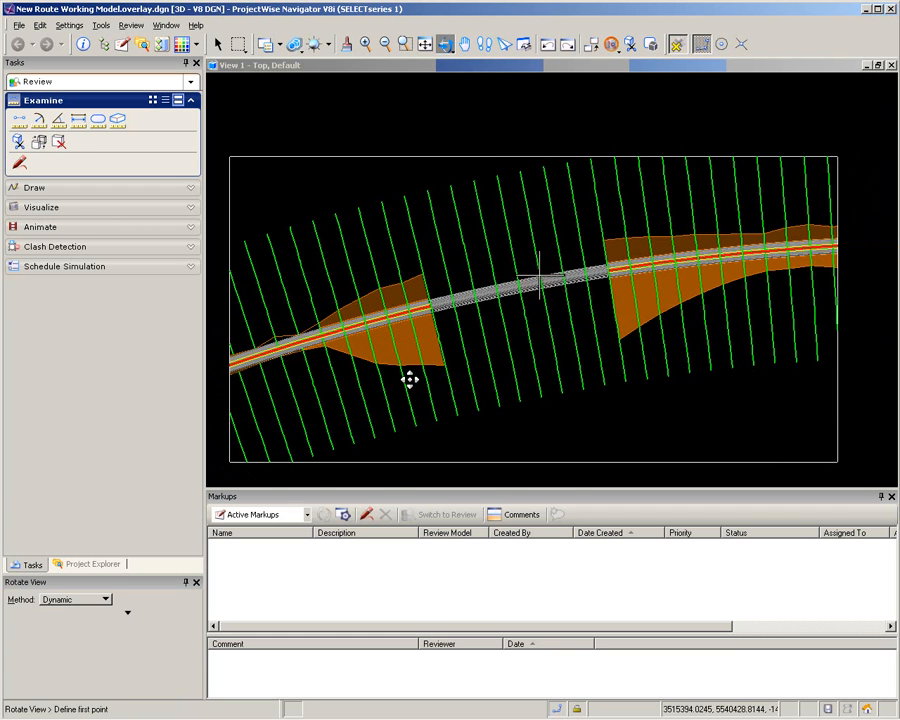
drag(410, 380, 558, 298)
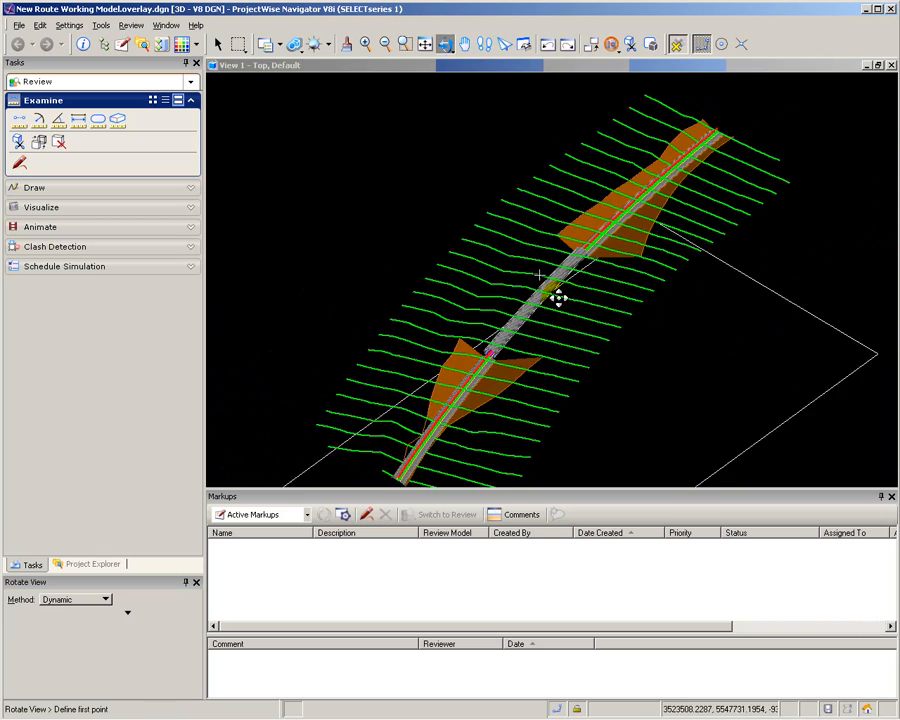
drag(556, 298, 564, 352)
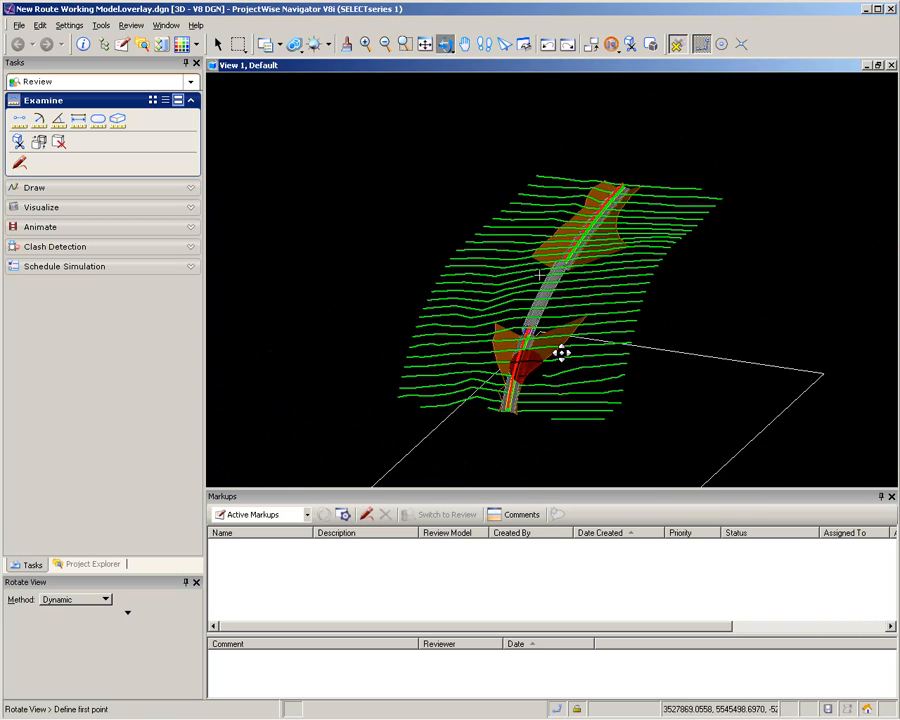
drag(560, 350, 600, 376)
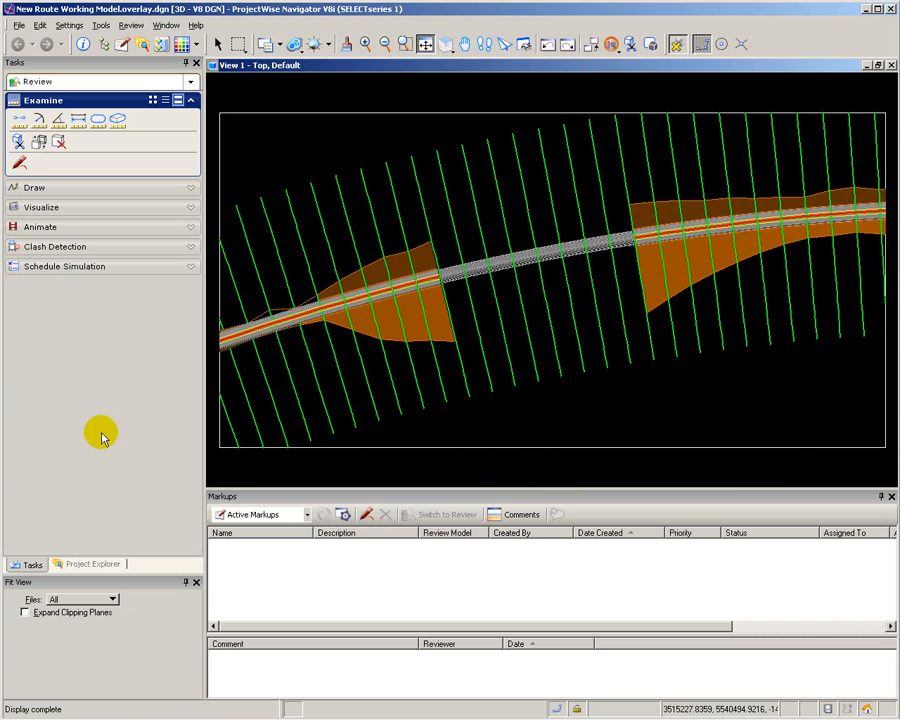
Create a markup 'Extend tunnel by 40m' assigned to the Tunnel Engineer and place its point.
click(368, 514)
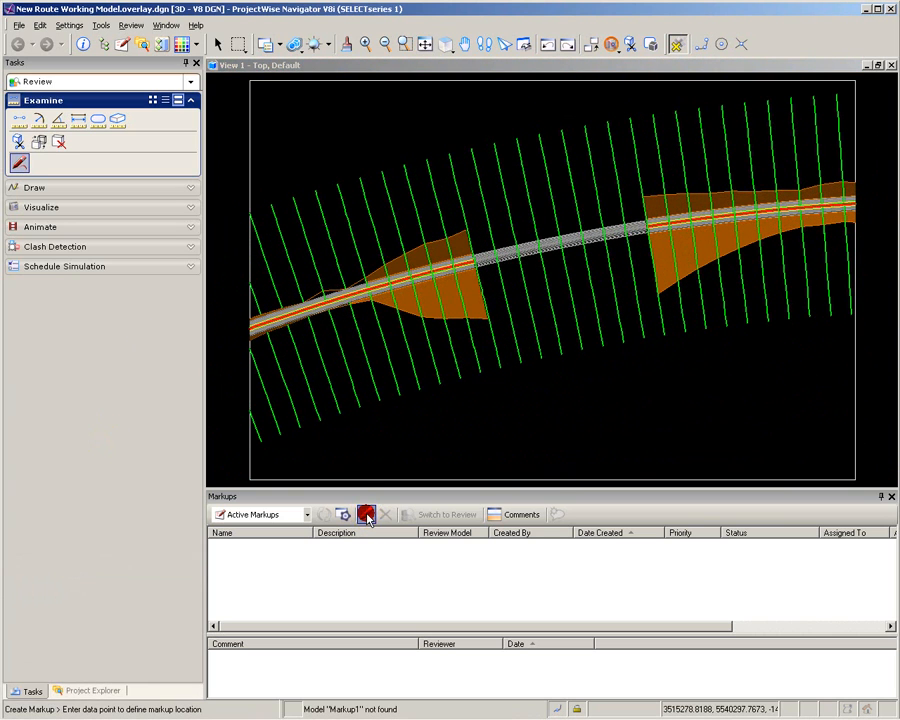
click(364, 514)
text(Extedn t)
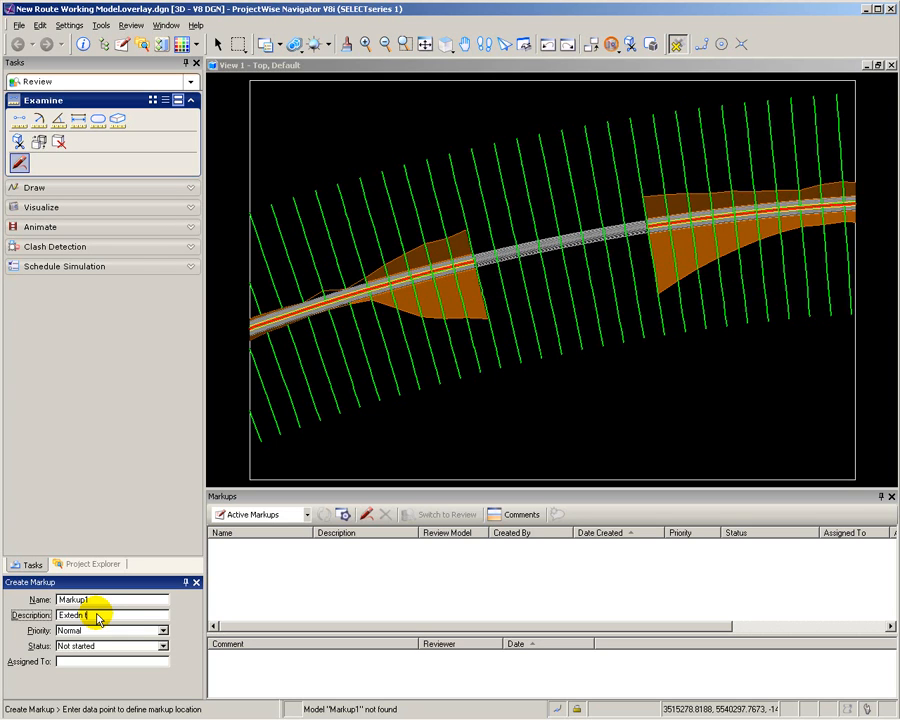
text(unnel by 40m)
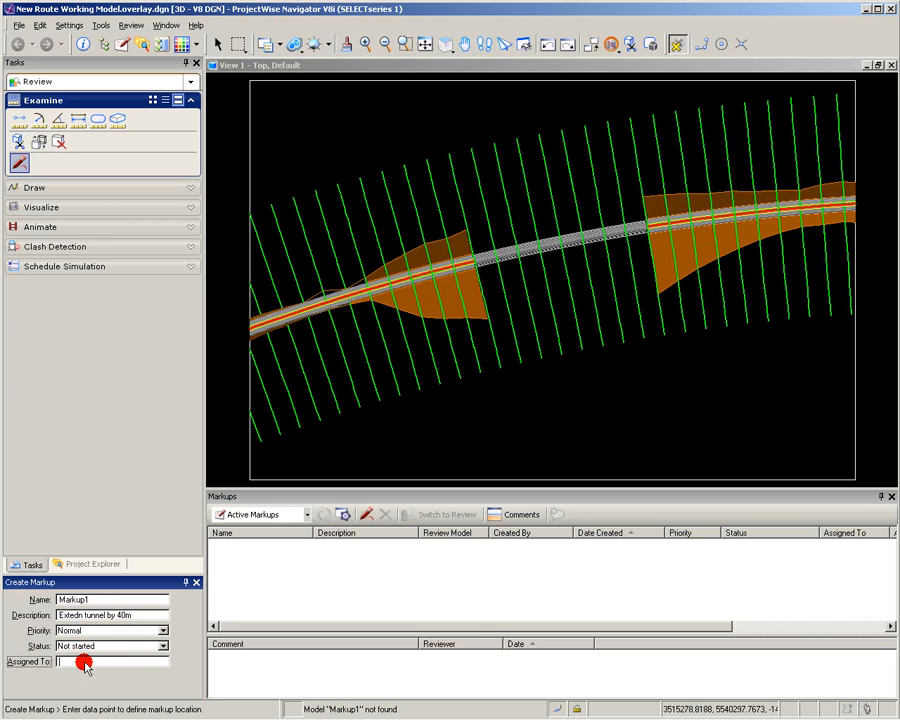
text(Tunnel En)
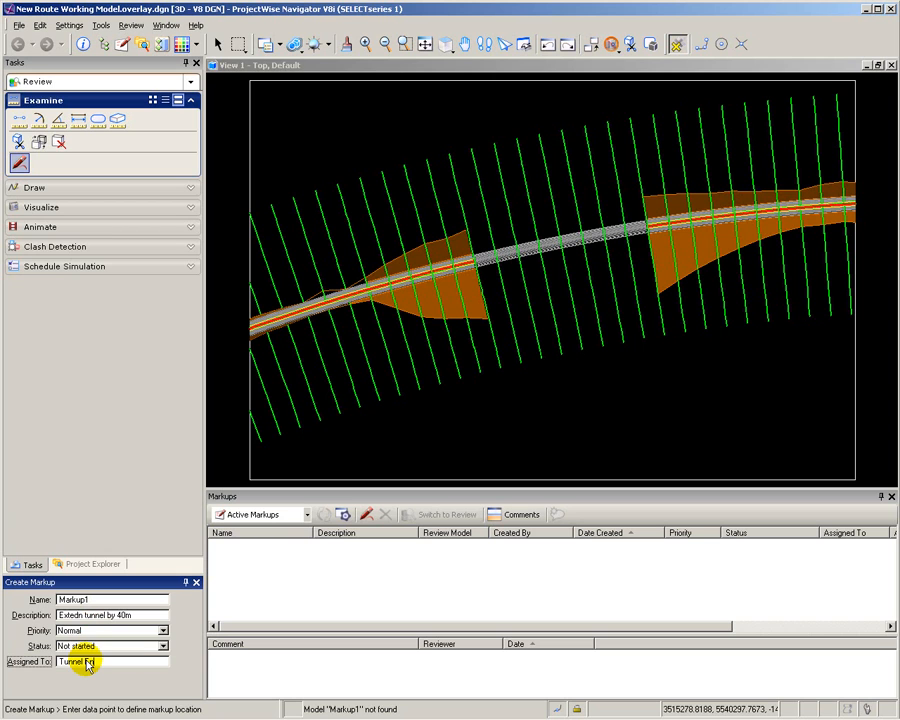
click(456, 278)
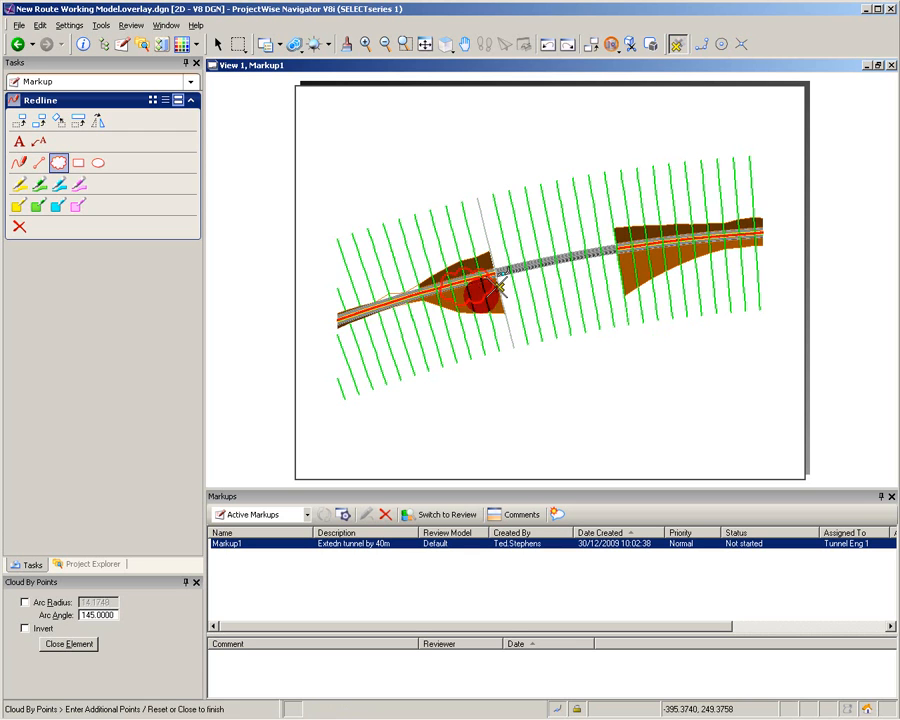
Create a second markup 'Add retaining wall on RHS' assigned to the Structural Engineer.
click(356, 514)
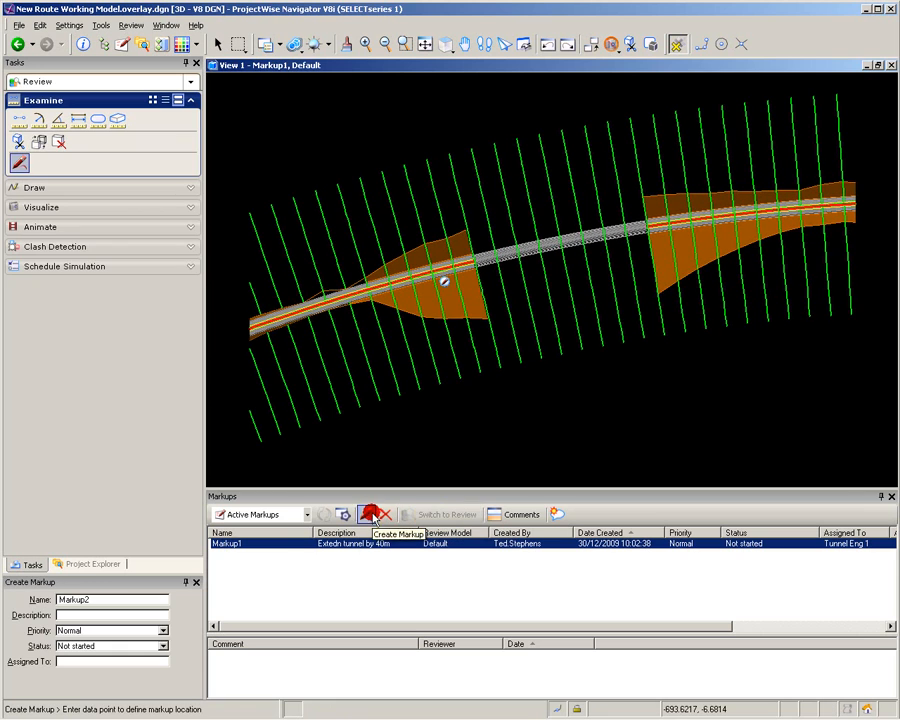
text(Add retaining wall on RHS)
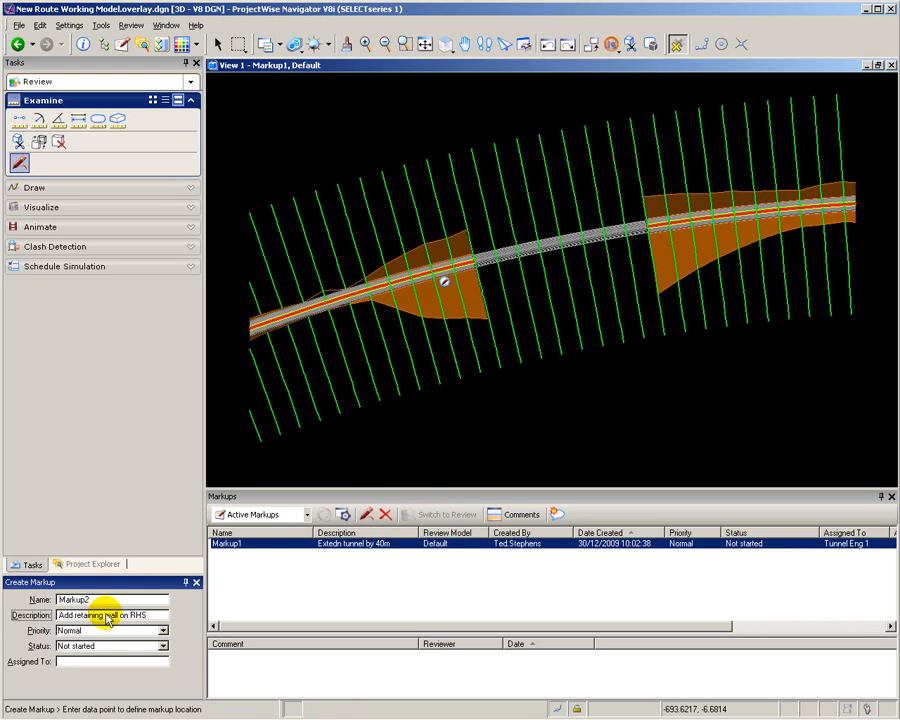
text(Structural Engineer)
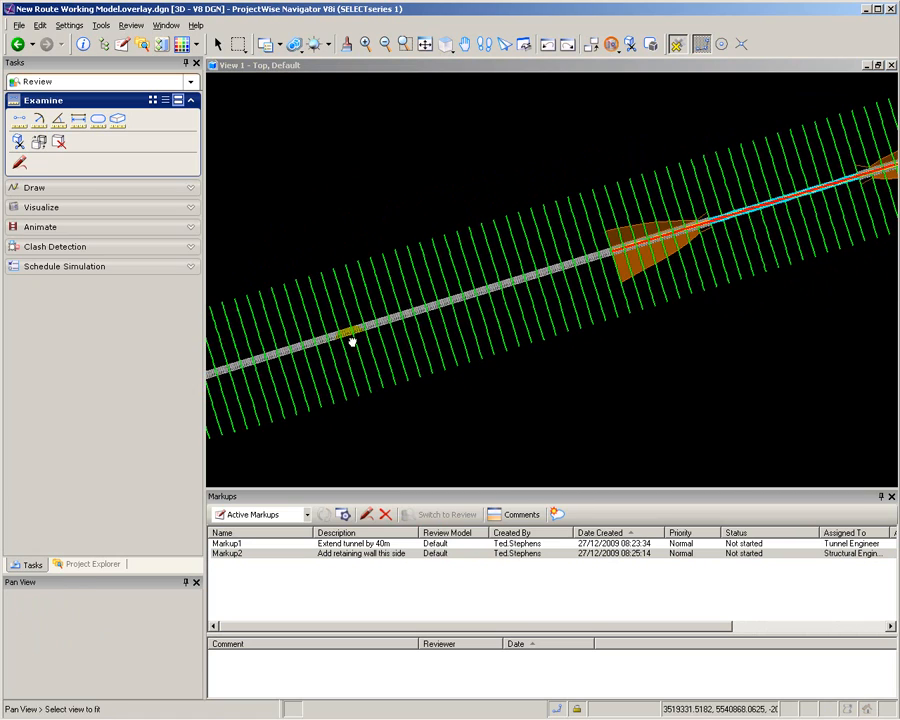
Fit View 1 to a plan view of the route corridor from above.
click(58, 142)
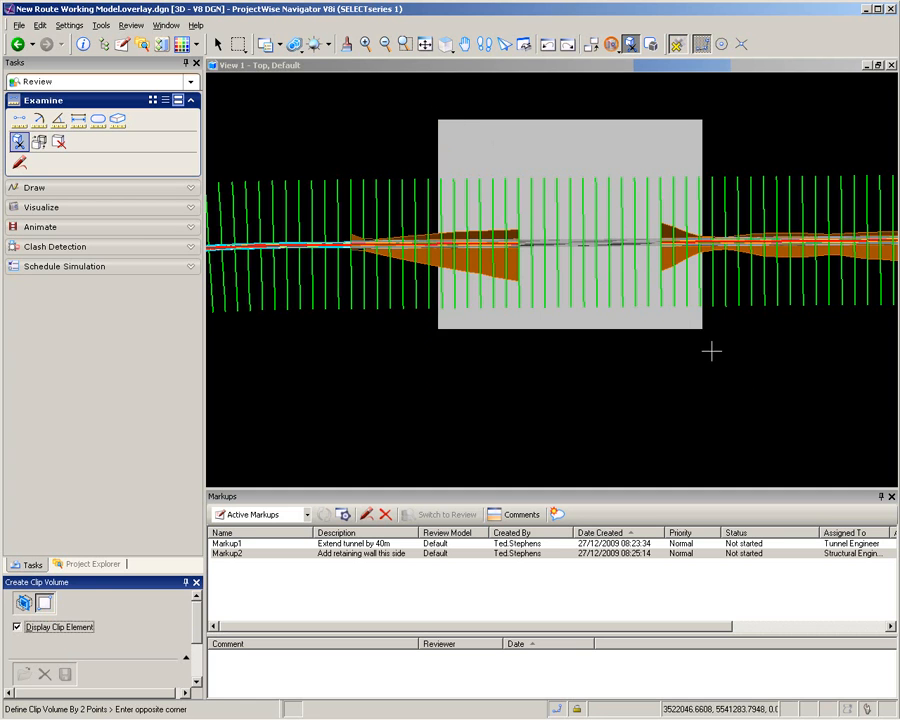
Complete the clip volume around the route's central tunnel section.
click(448, 44)
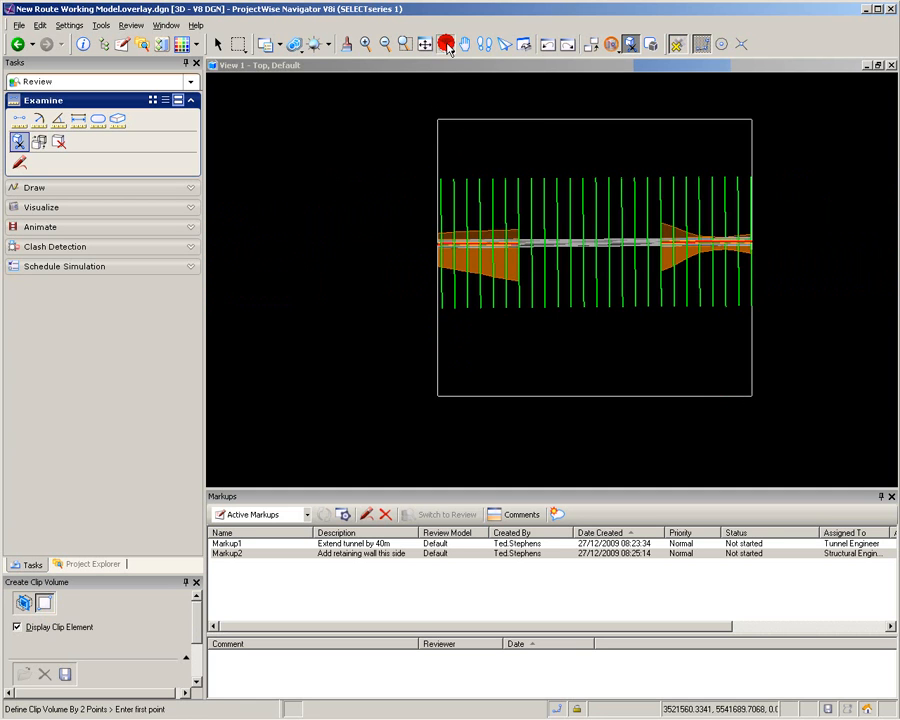
click(448, 44)
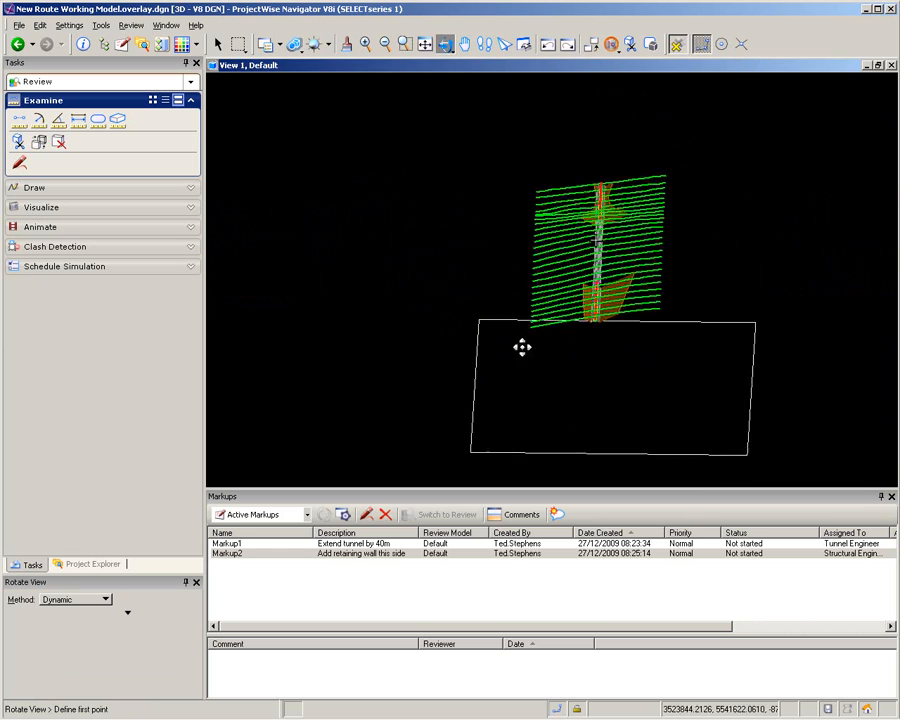
Orbit the clipped tunnel section through several tilted angles, including looking along the tunnel.
drag(524, 348, 576, 374)
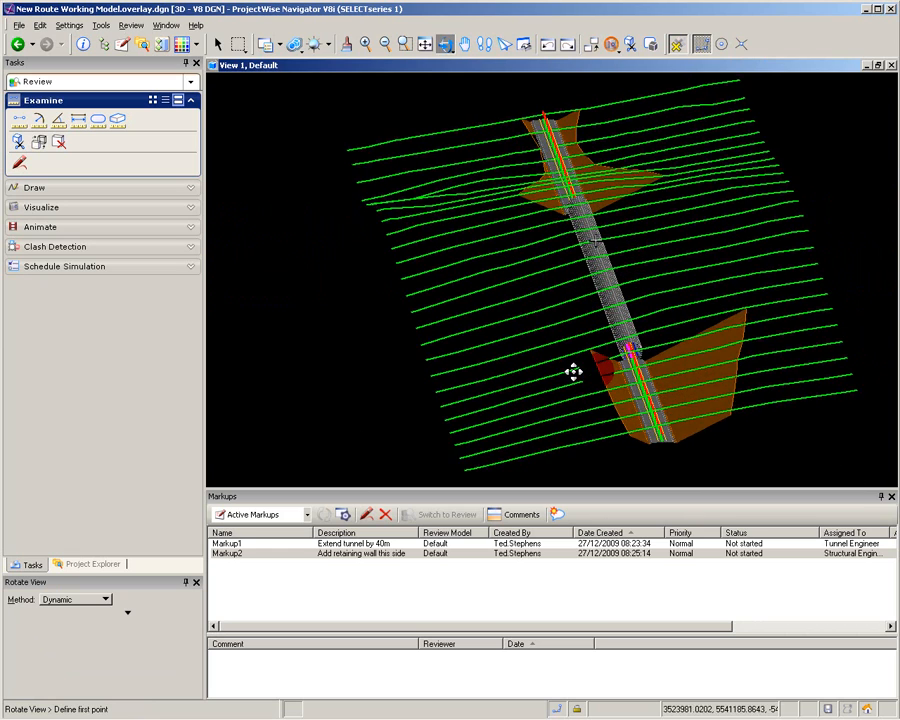
drag(576, 374, 556, 356)
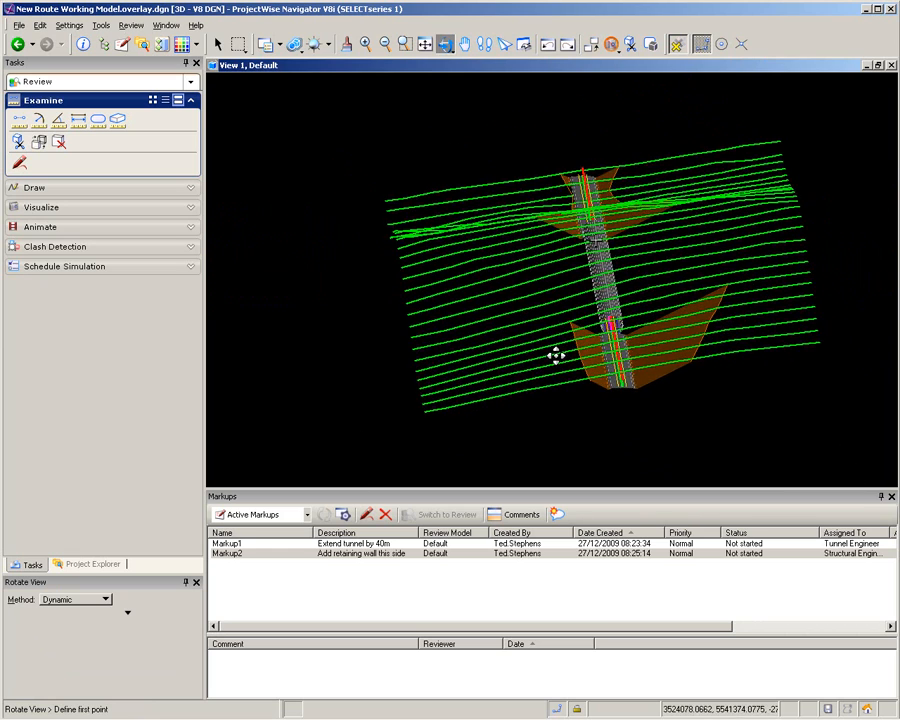
drag(560, 356, 564, 350)
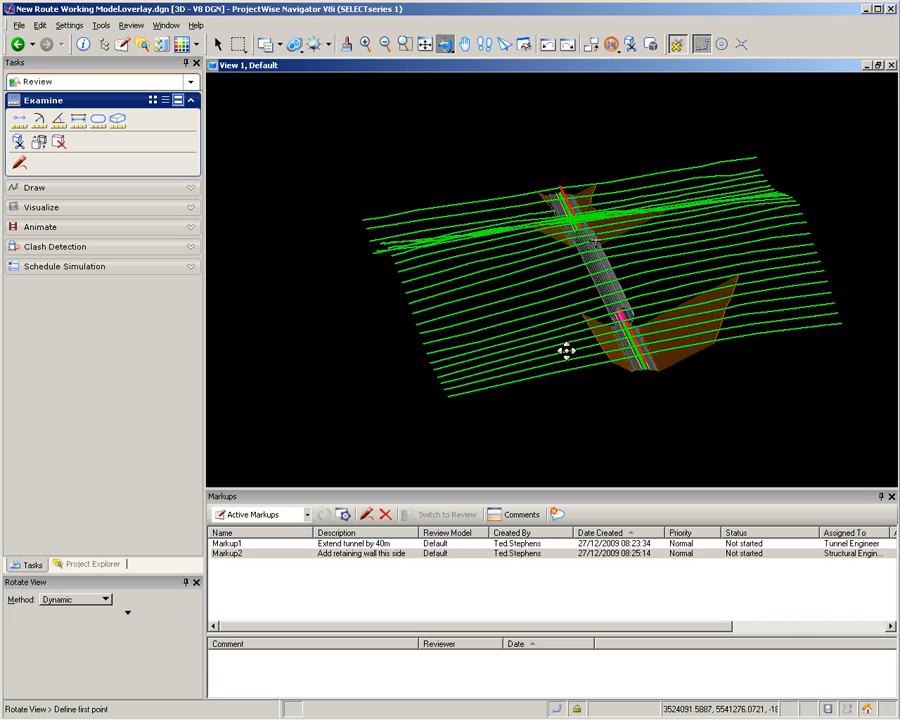
drag(568, 350, 676, 344)
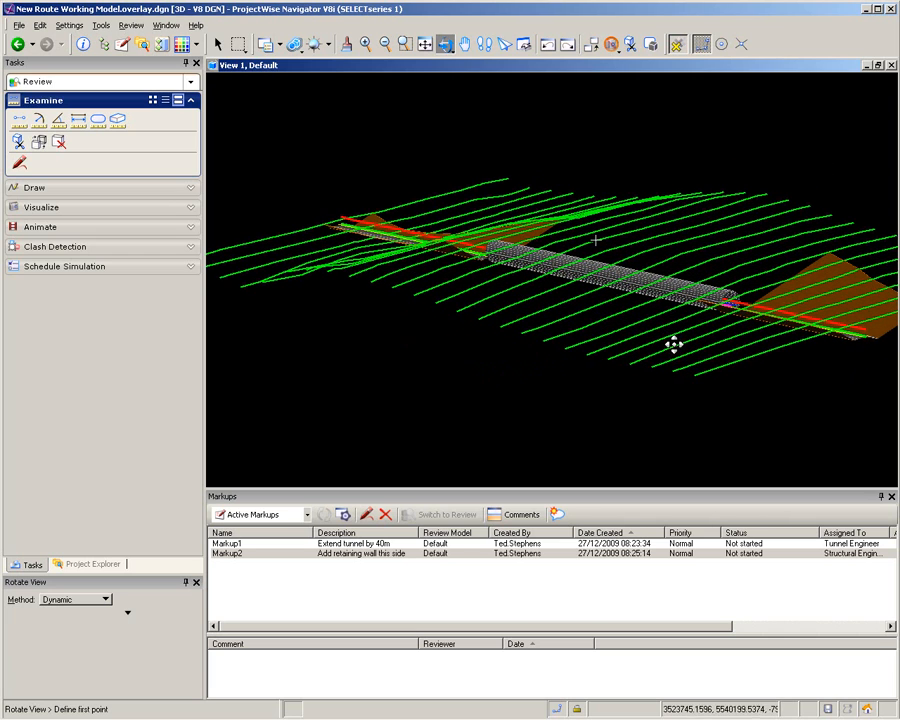
mouse_move(568, 312)
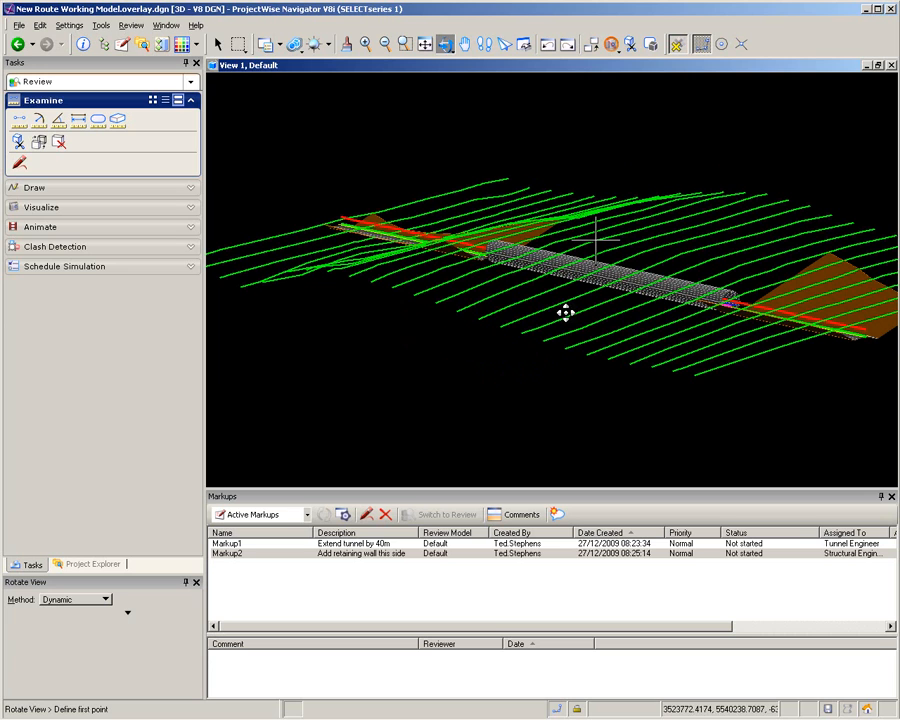
mouse_move(560, 316)
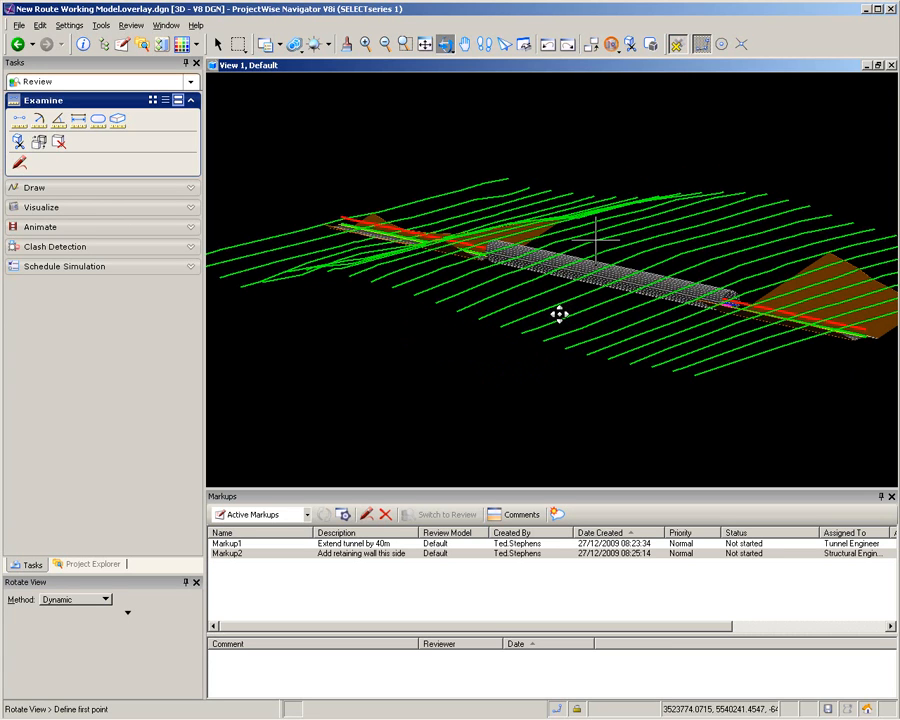
mouse_move(560, 318)
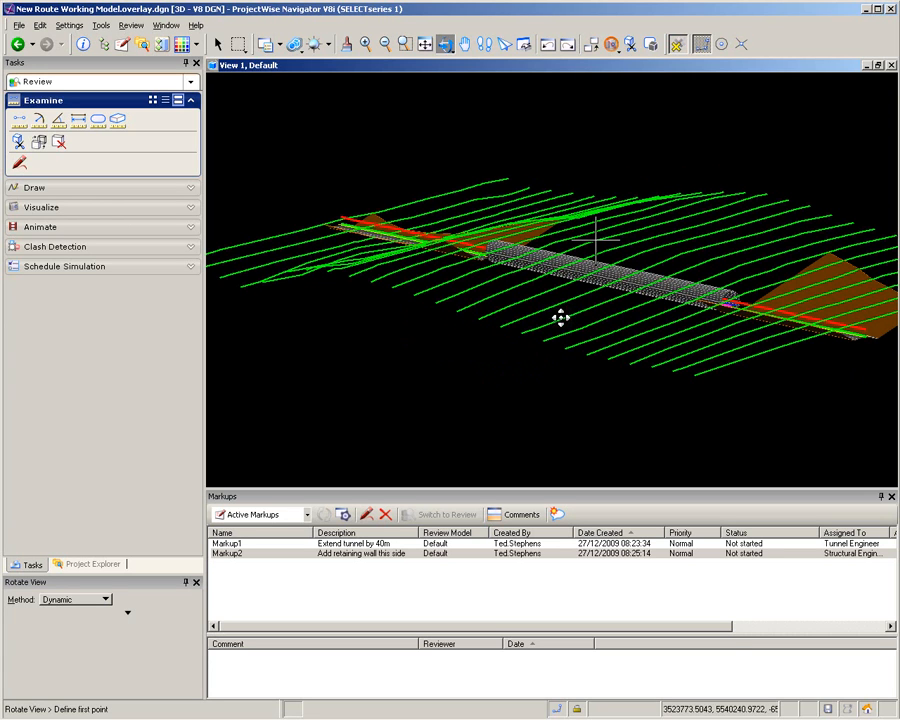
drag(562, 318, 578, 324)
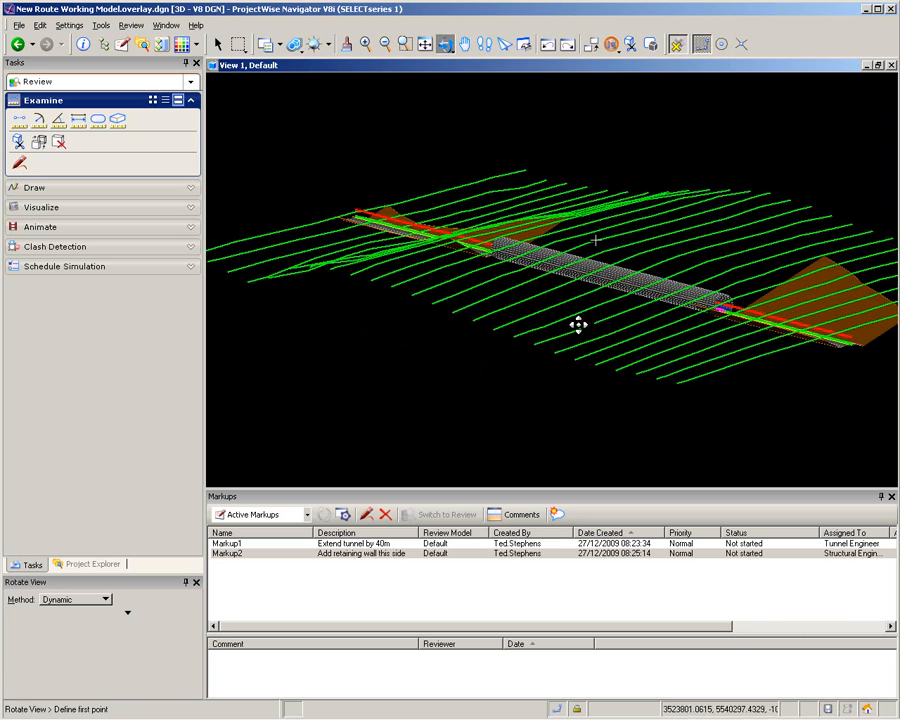
drag(578, 324, 508, 370)
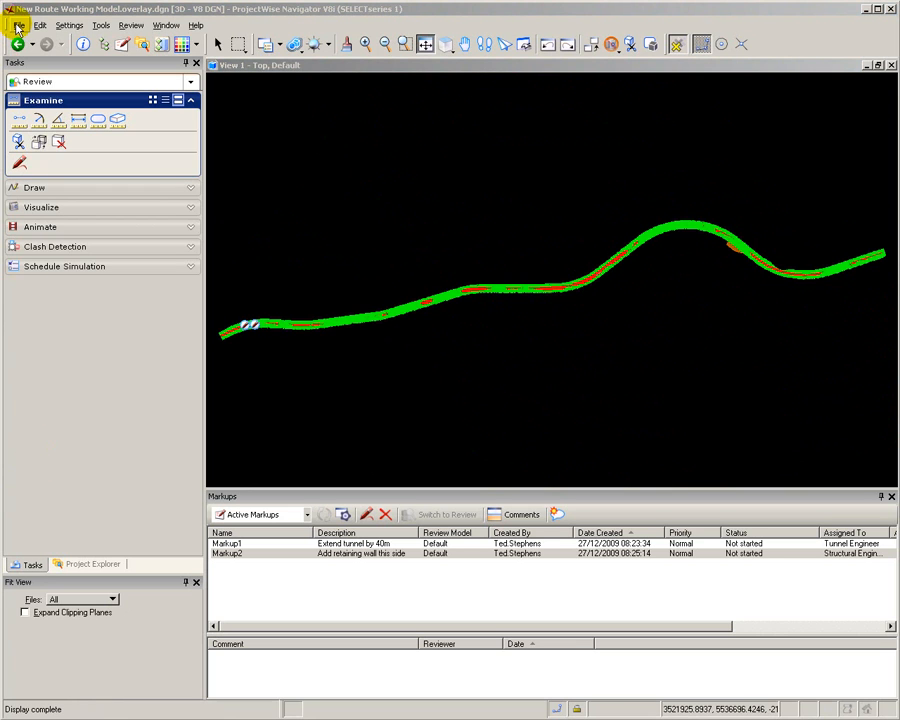
Save the reviewed route markups as the New Route Working Model overlay file.
click(18, 24)
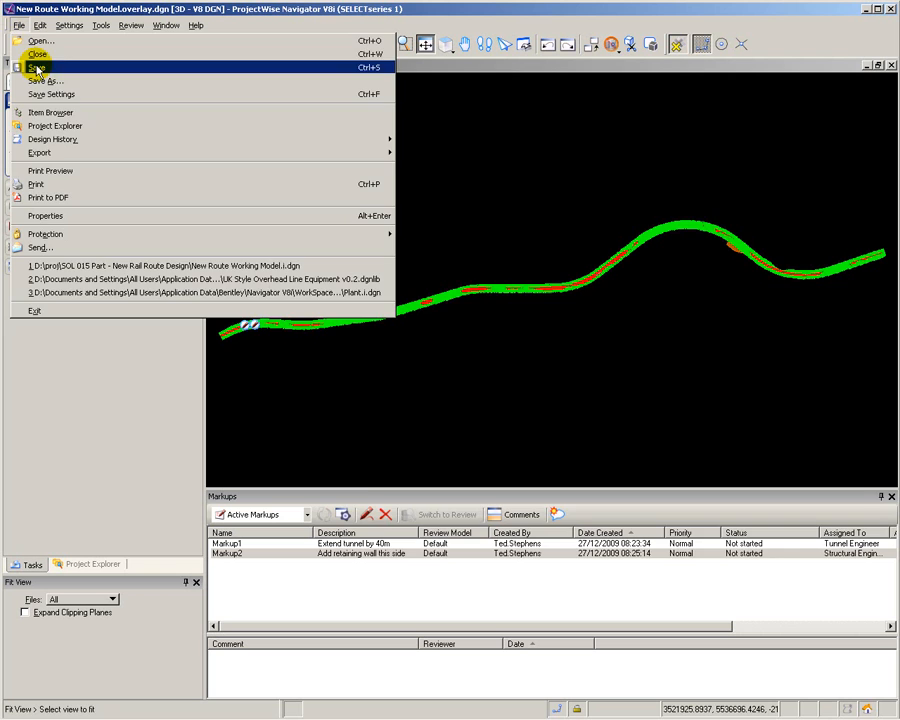
click(44, 80)
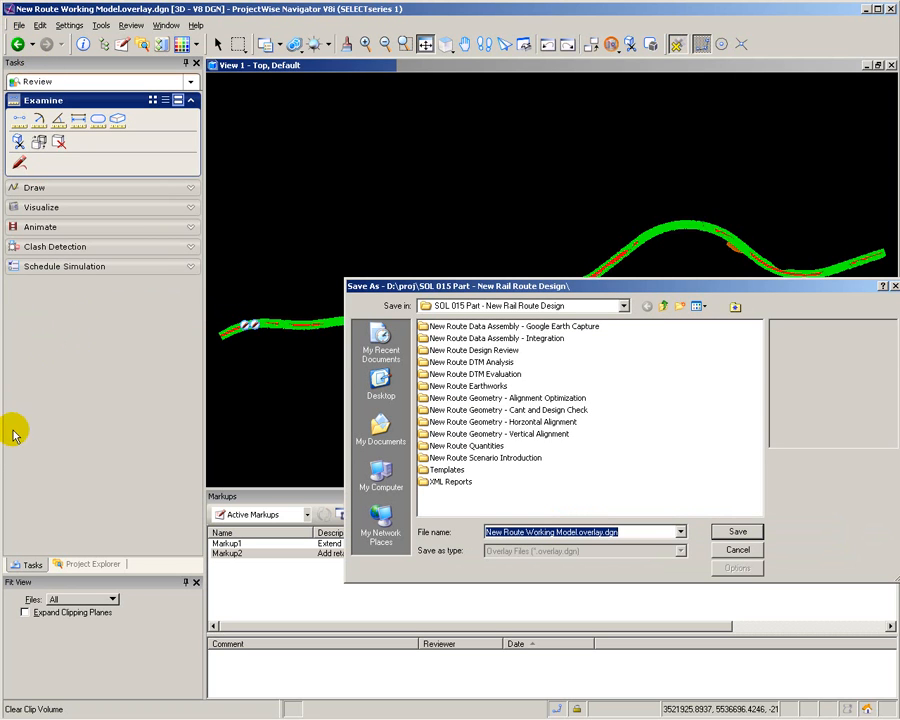
mouse_move(8, 462)
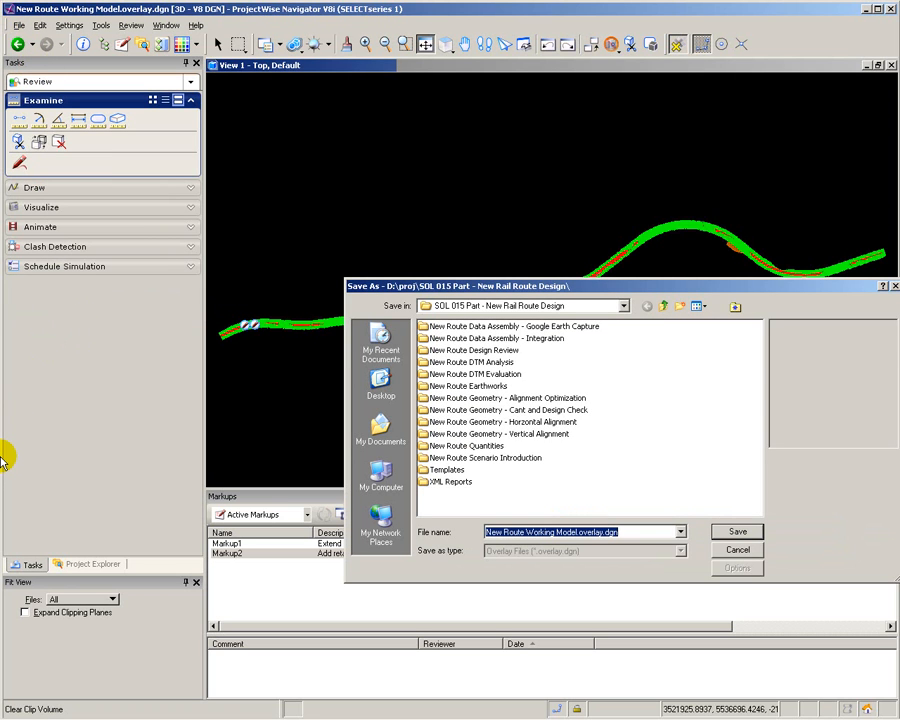
mouse_move(448, 568)
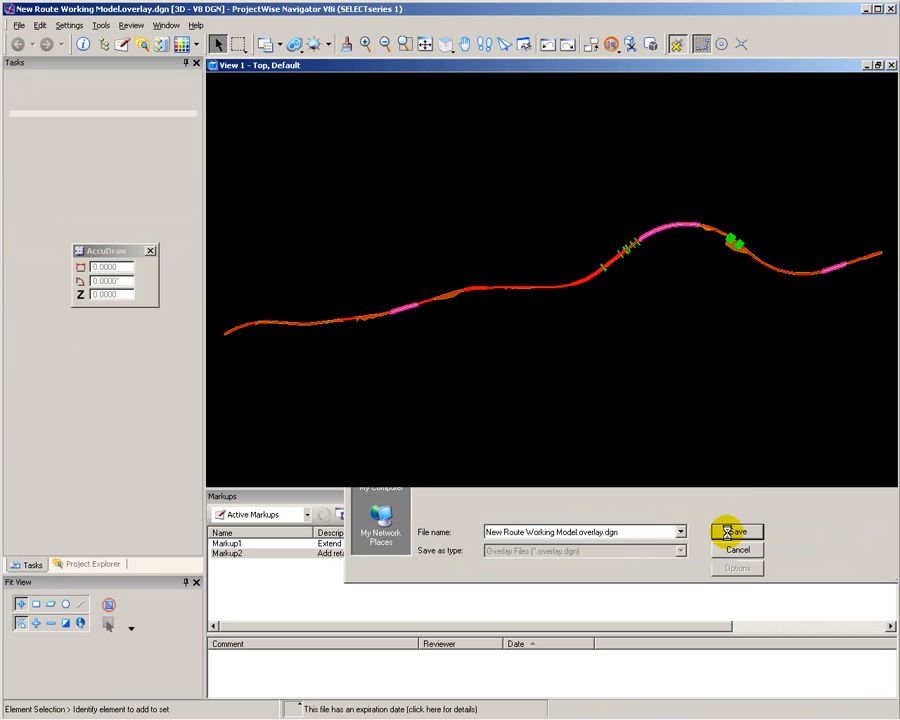
click(736, 532)
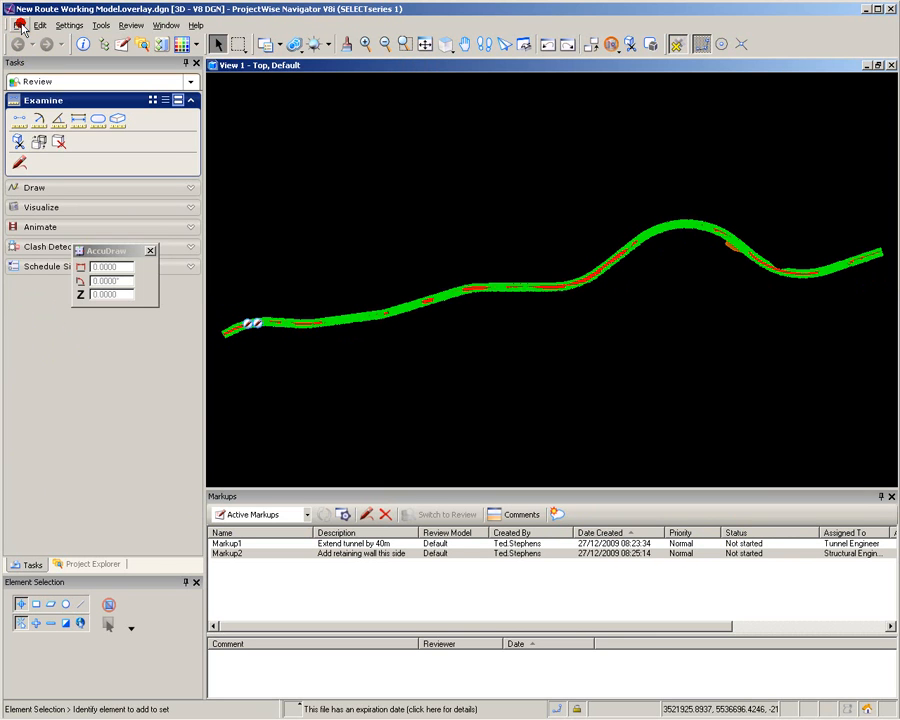
Exit ProjectWise Navigator to return to MicroStation showing the route.
click(18, 24)
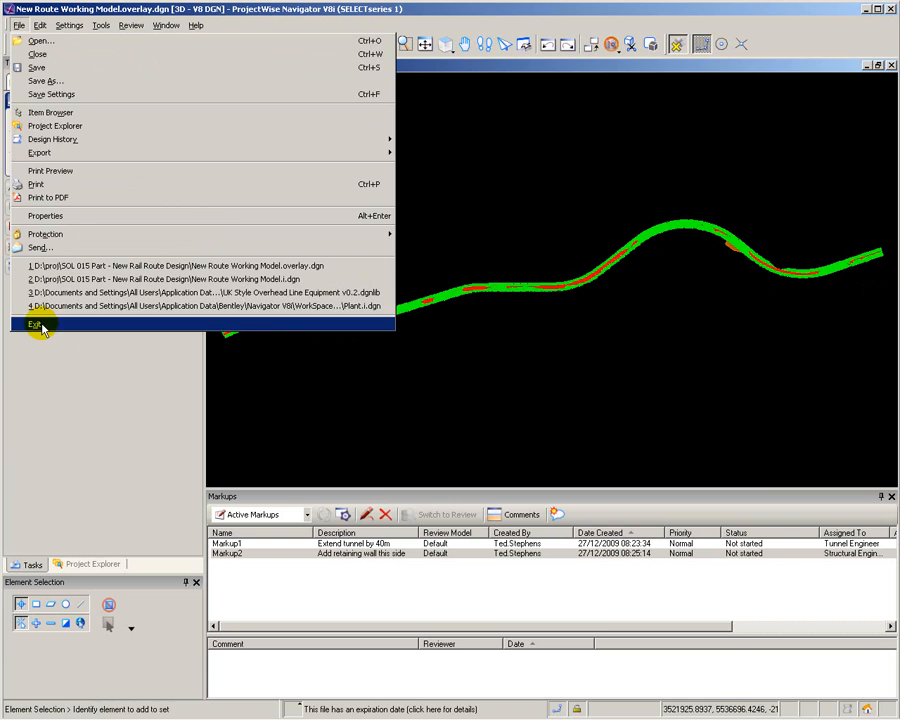
click(36, 324)
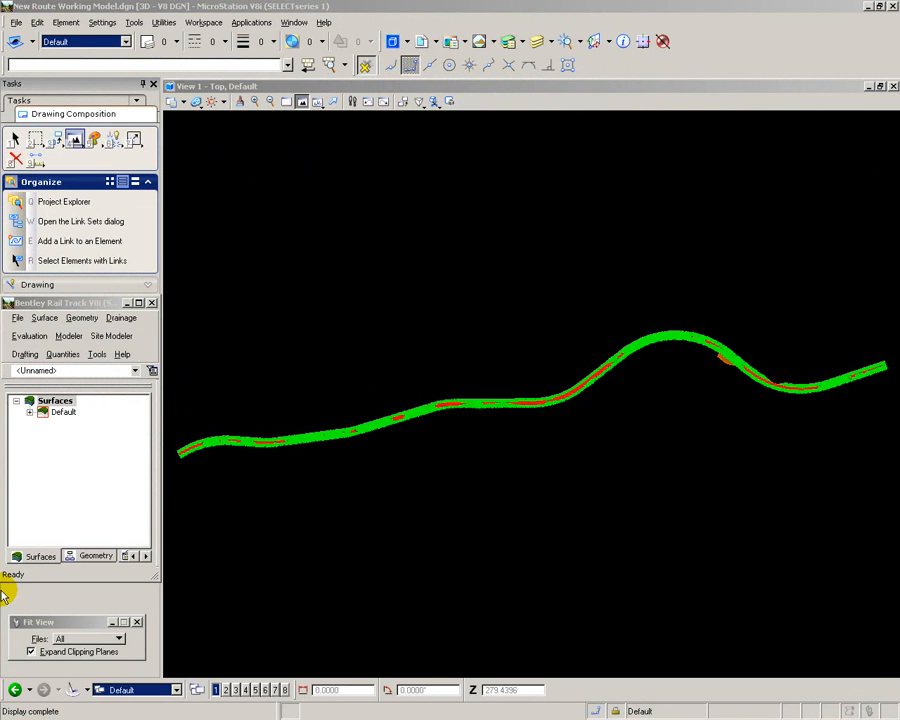
mouse_move(152, 604)
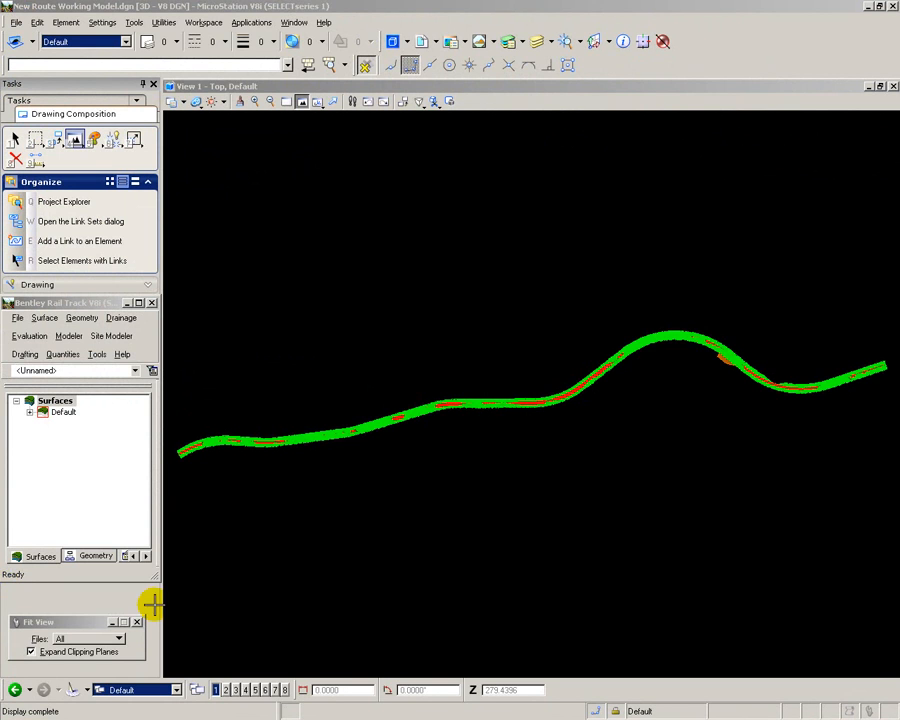
mouse_move(426, 40)
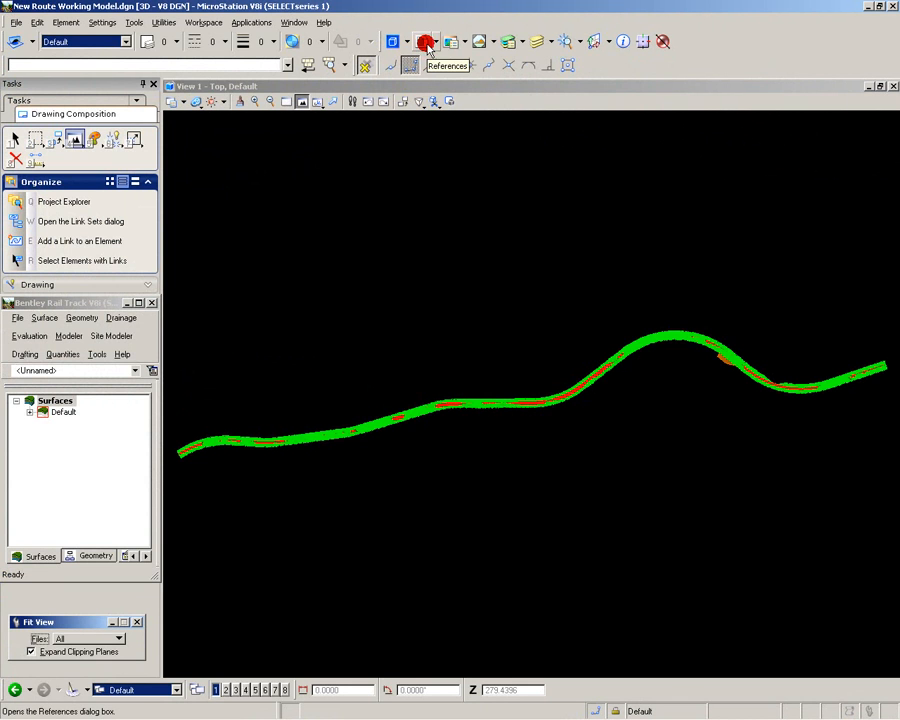
Attach New Route Working Model.overlay.dgn as a reference with default attachment settings.
click(426, 40)
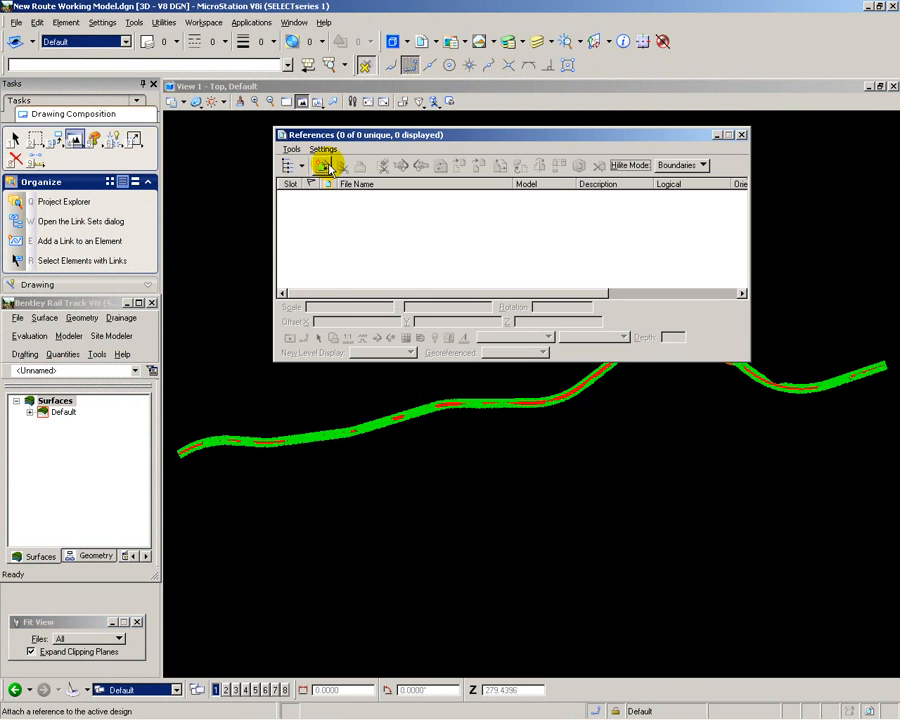
click(322, 164)
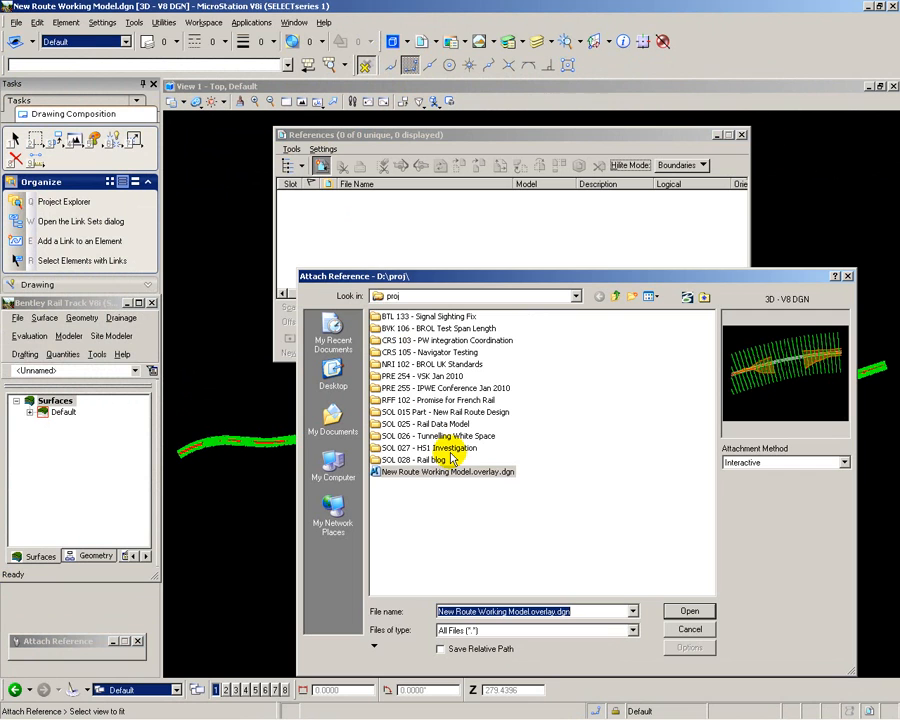
click(444, 472)
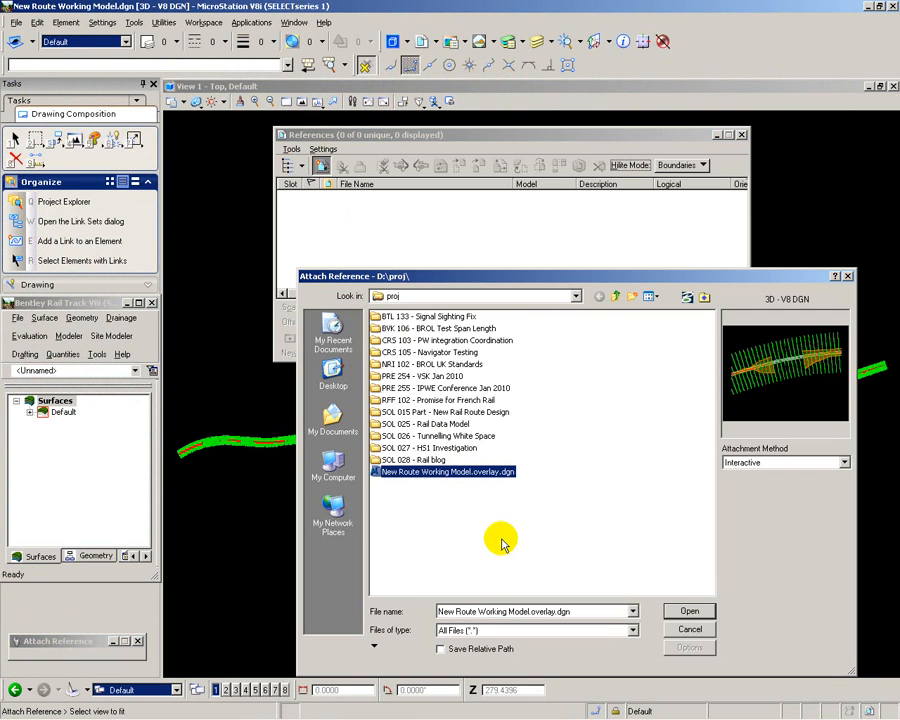
click(688, 612)
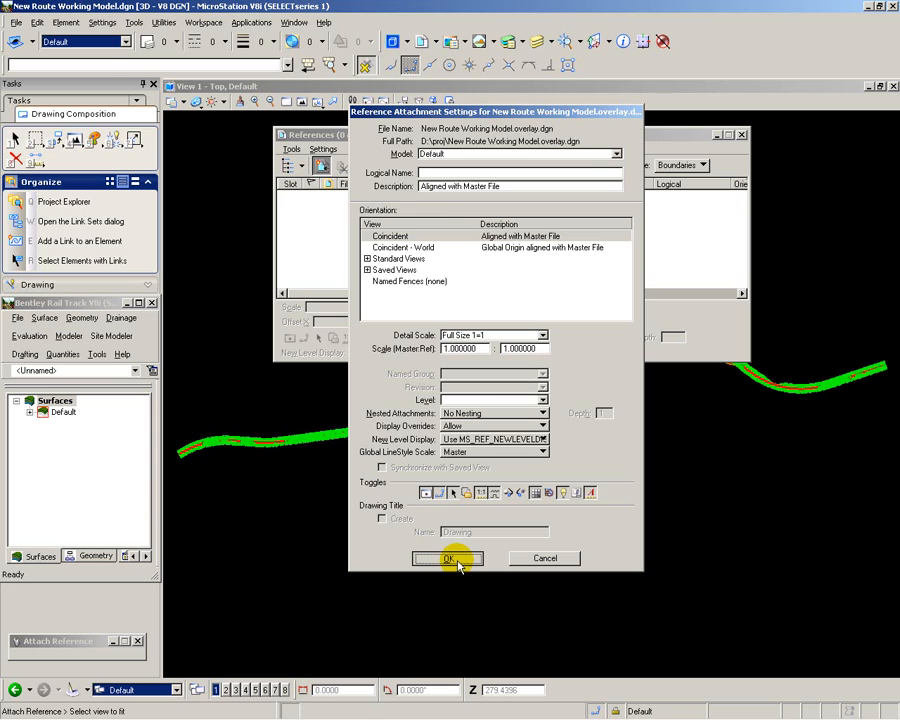
click(448, 558)
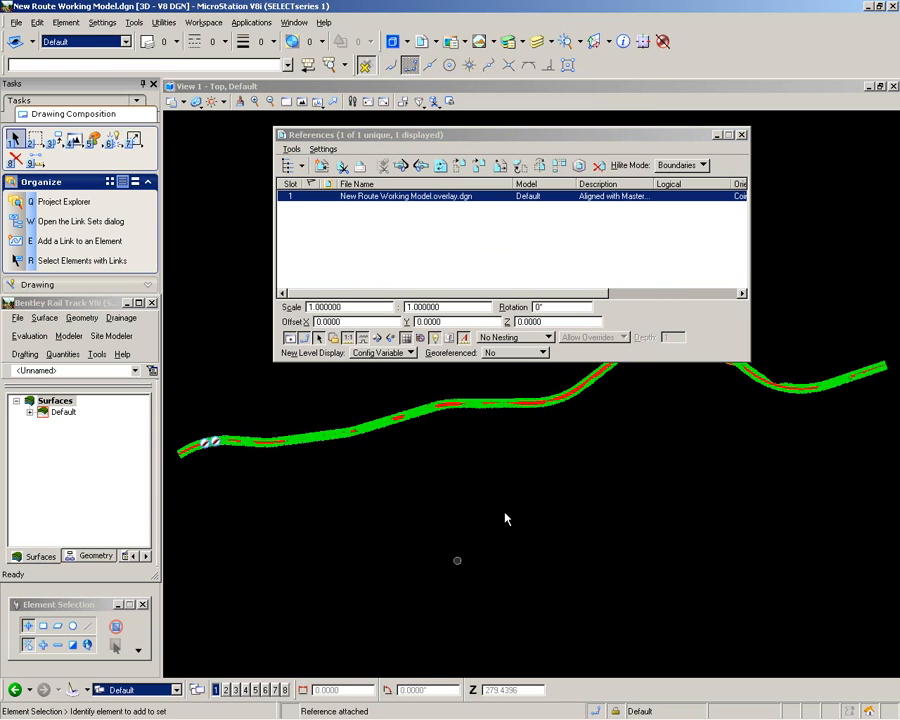
click(742, 134)
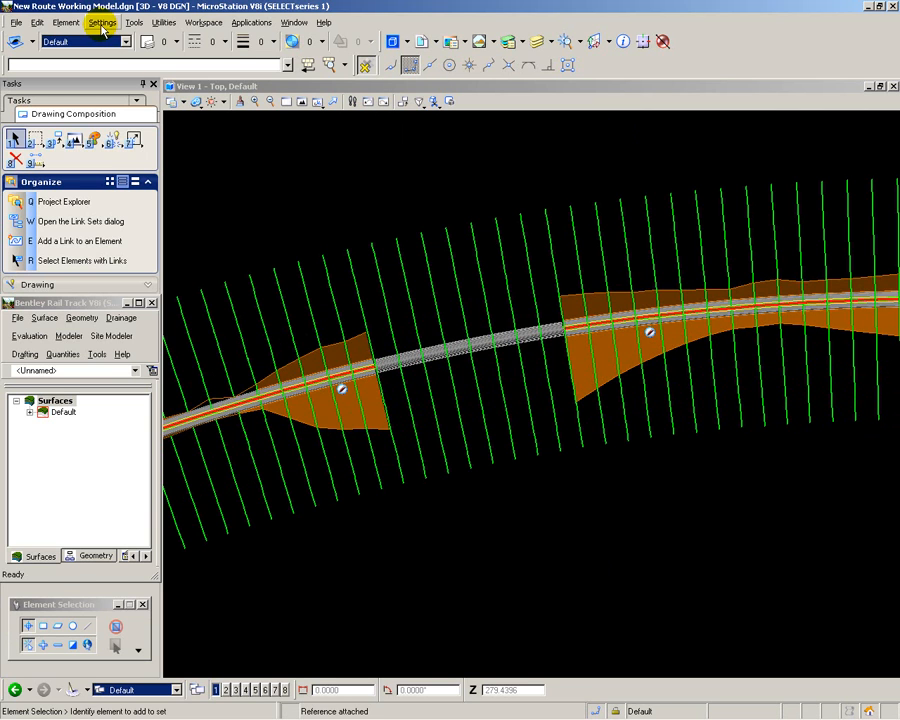
Show the Markups panel via Tools > Redline > Markup and close the References list.
click(132, 22)
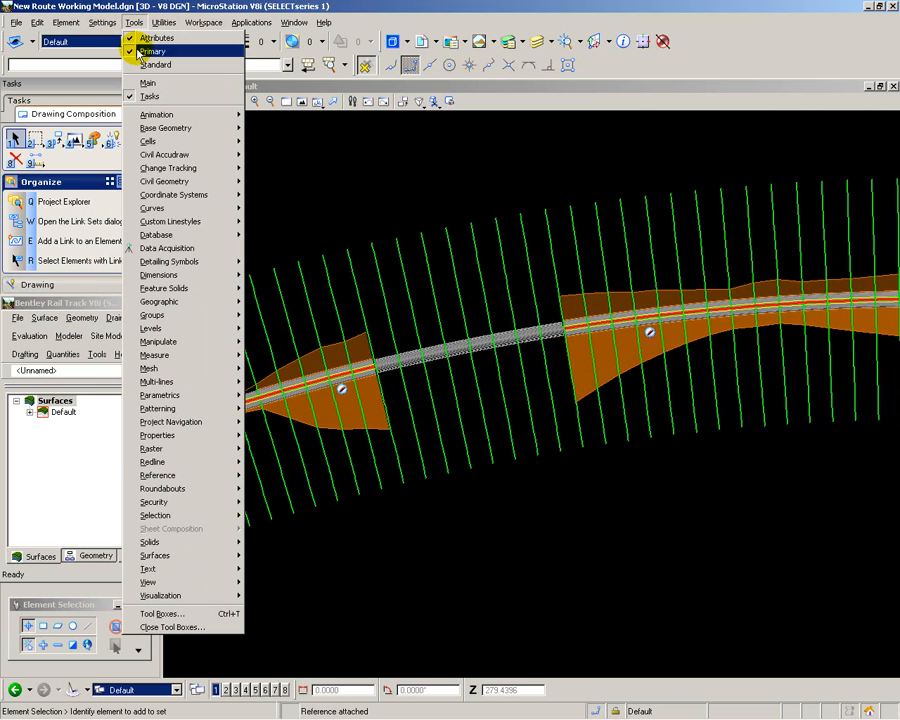
mouse_move(152, 460)
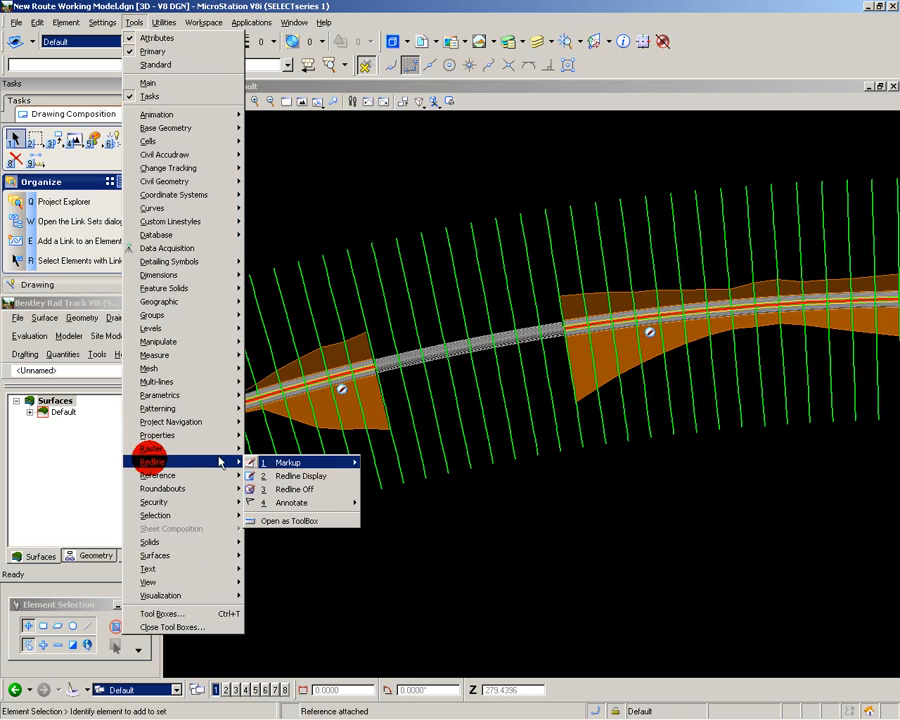
mouse_move(288, 462)
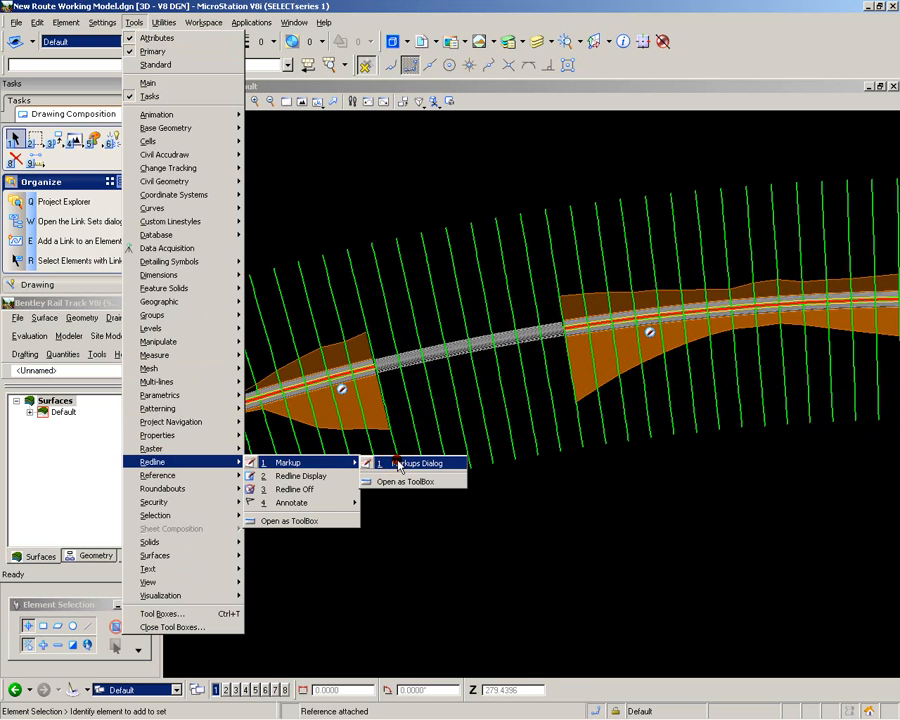
click(420, 464)
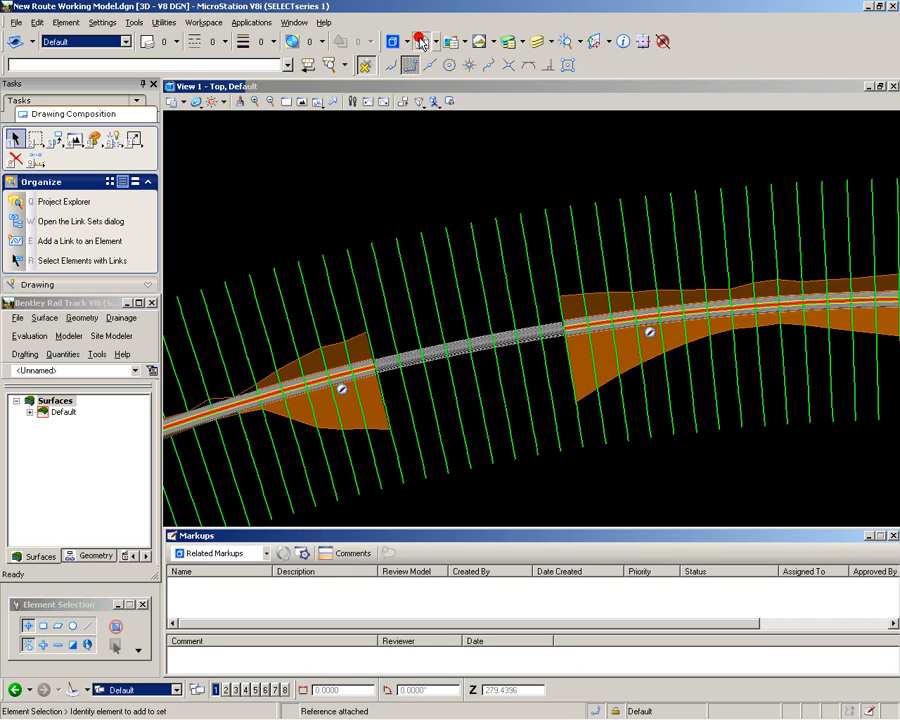
right_click(384, 196)
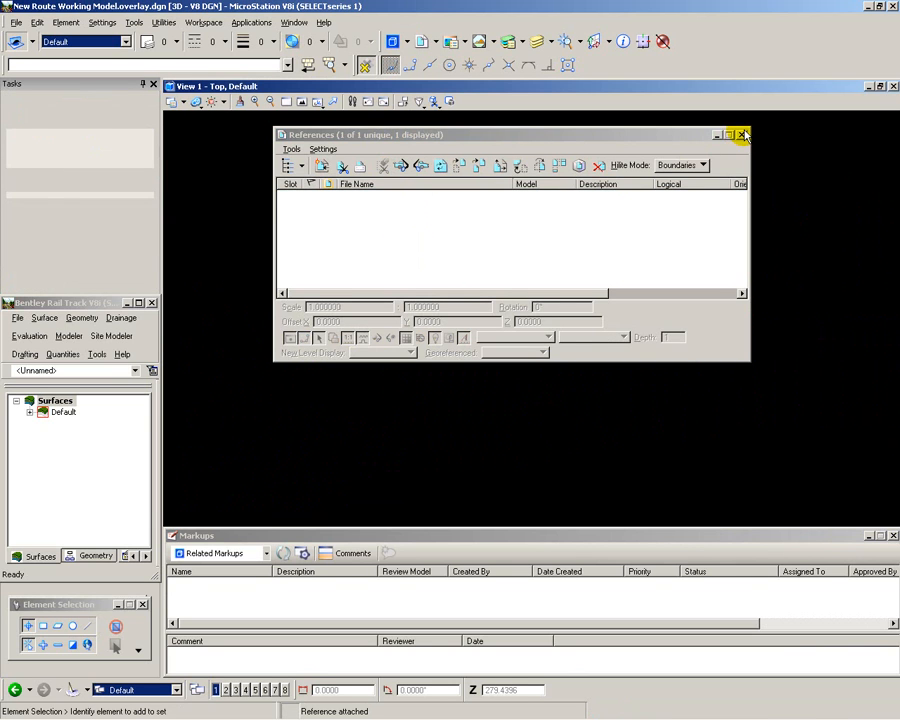
click(744, 134)
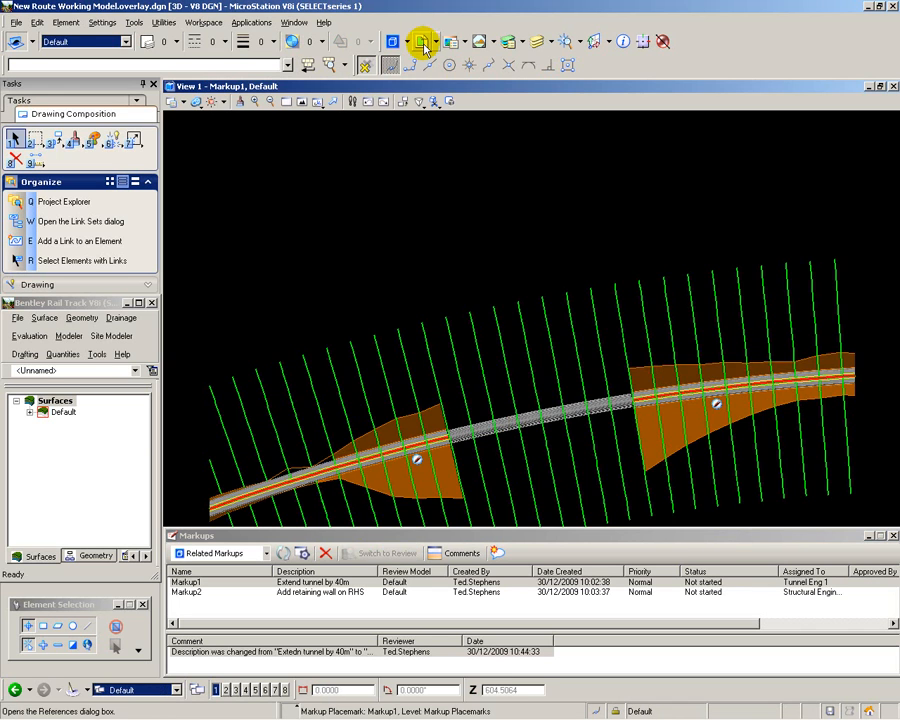
Check the References list showing New Route Working Model attached as the reviewed file.
right_click(356, 196)
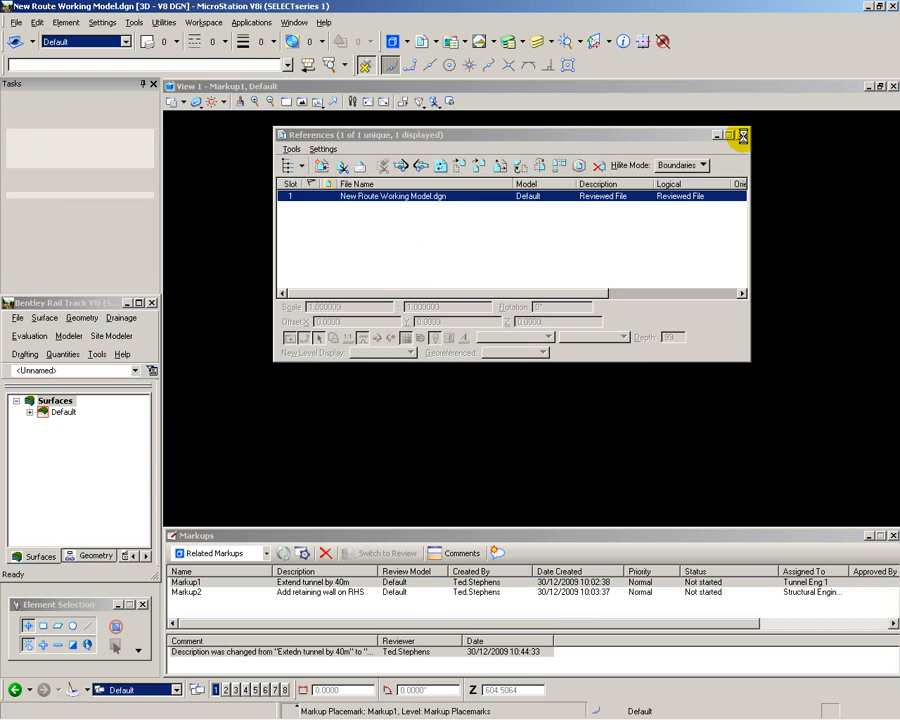
click(744, 136)
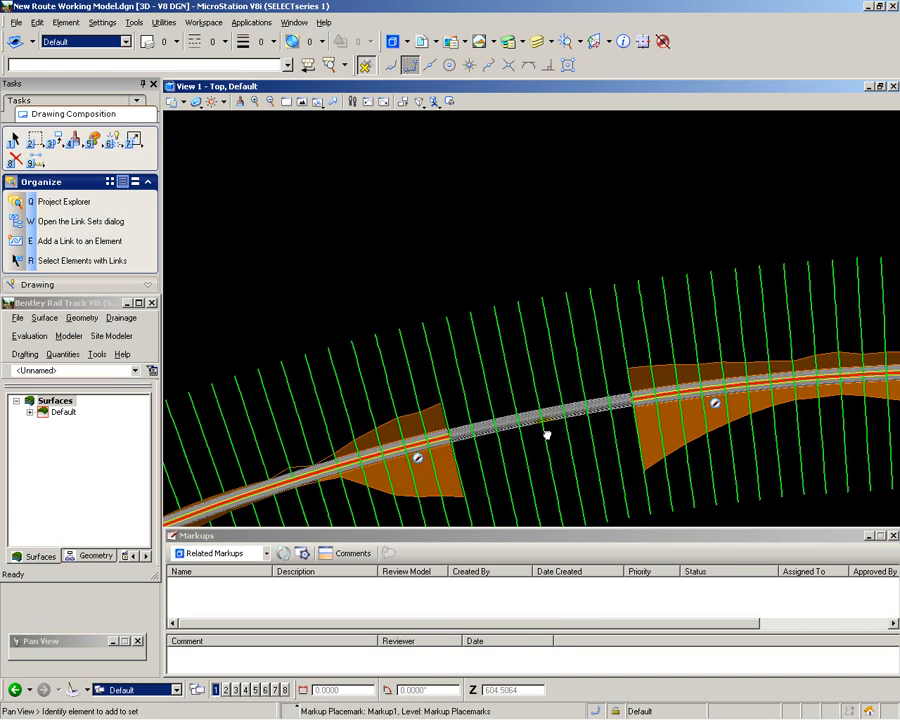
click(68, 336)
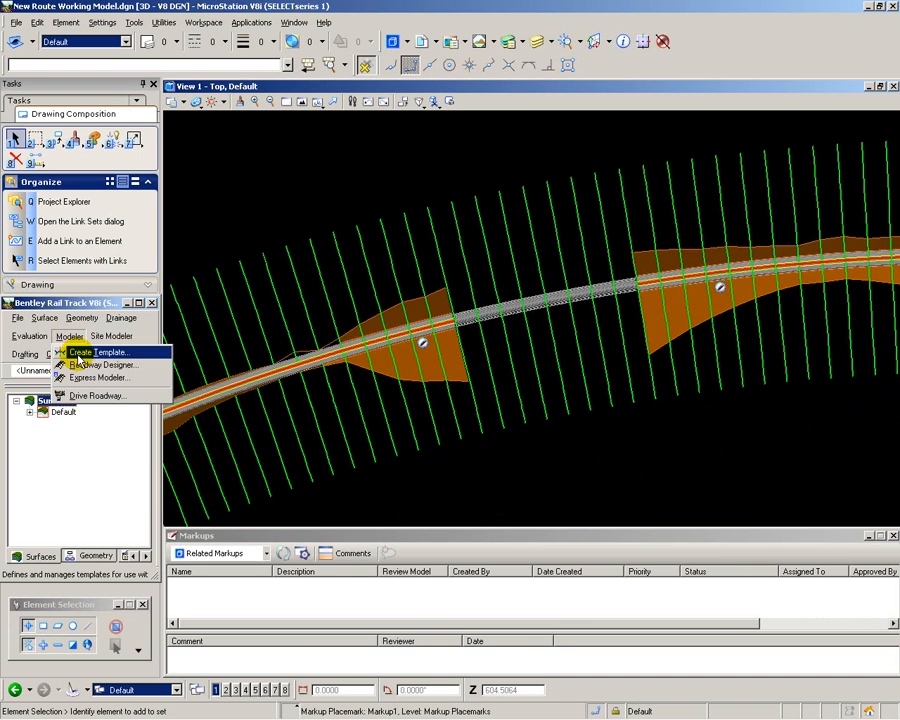
mouse_move(104, 364)
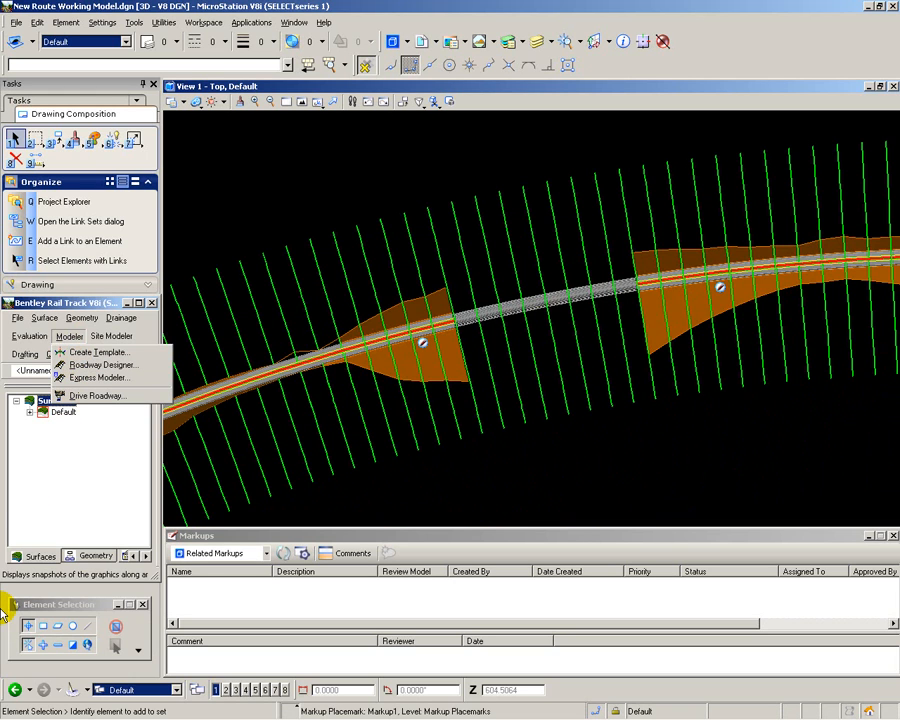
click(428, 40)
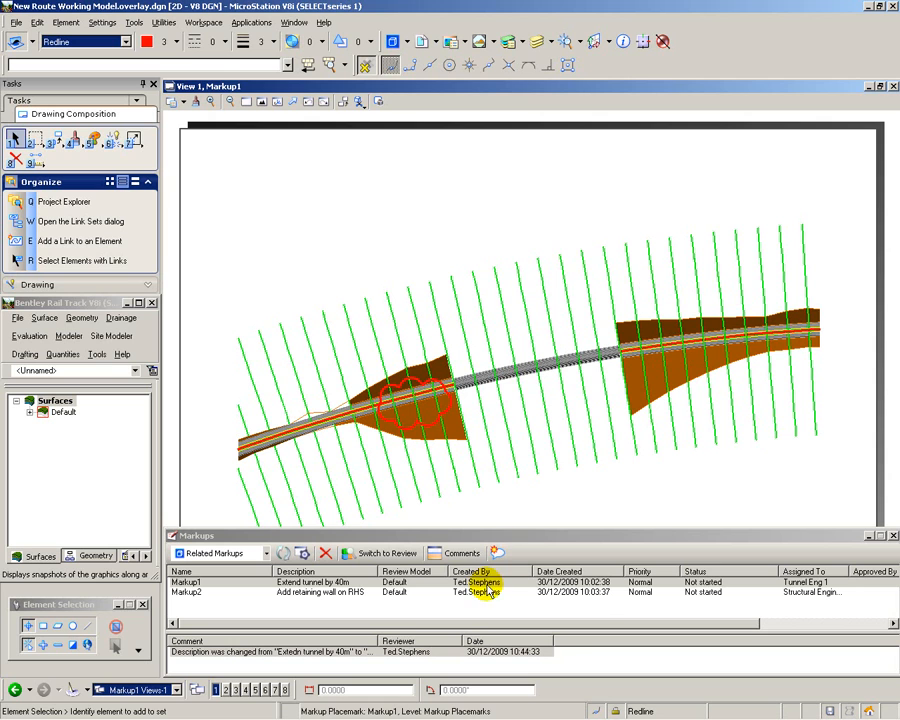
Select Markup1 tunnel extension and list its status choices, currently Not started.
click(710, 584)
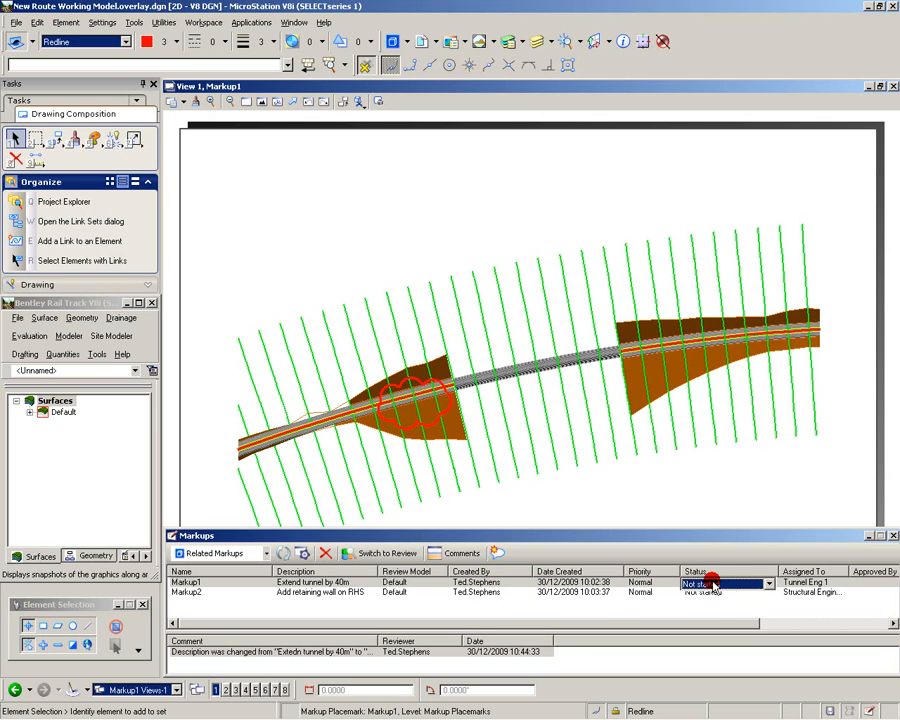
click(768, 584)
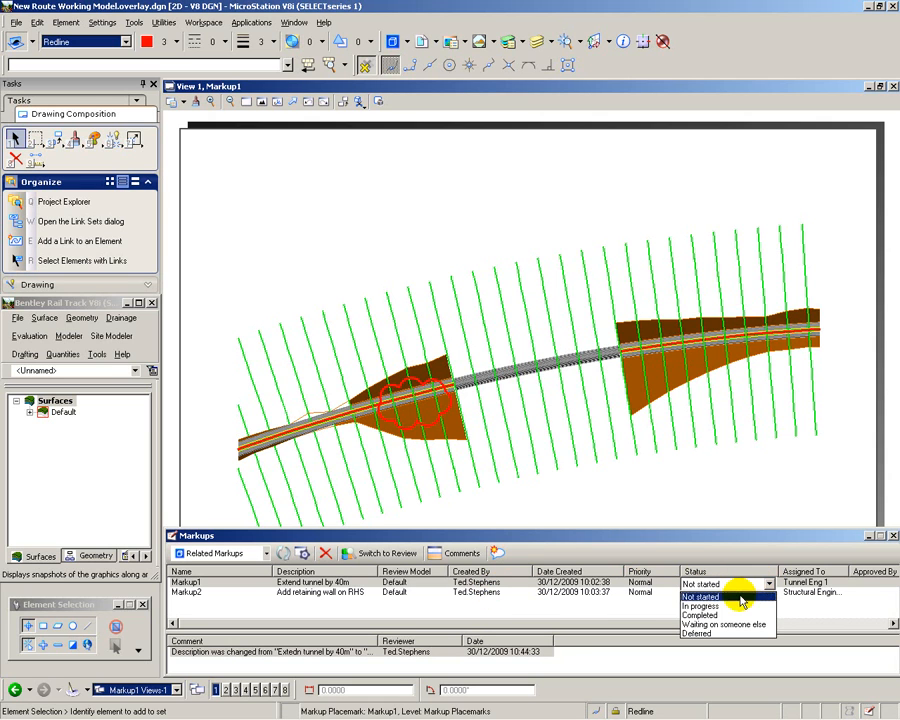